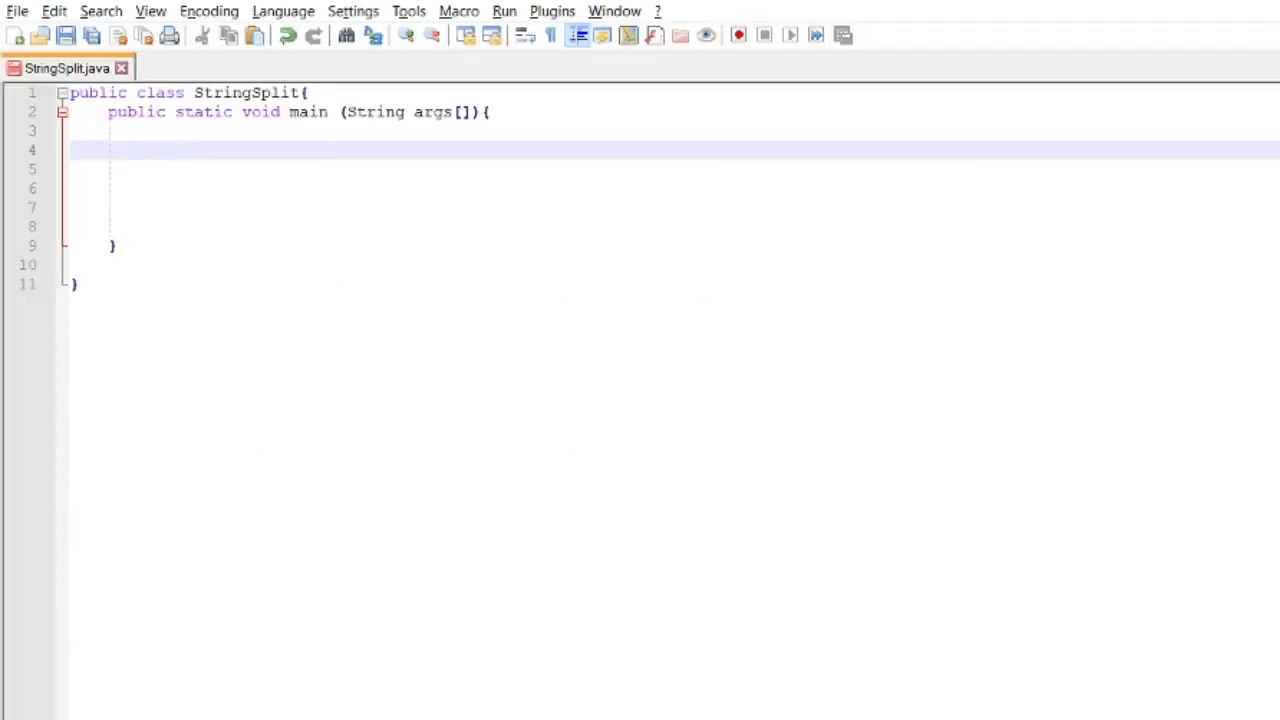
Step: Declare String str = "The quick brown fox jumps over the lazy dog"; inside main
text(STr)
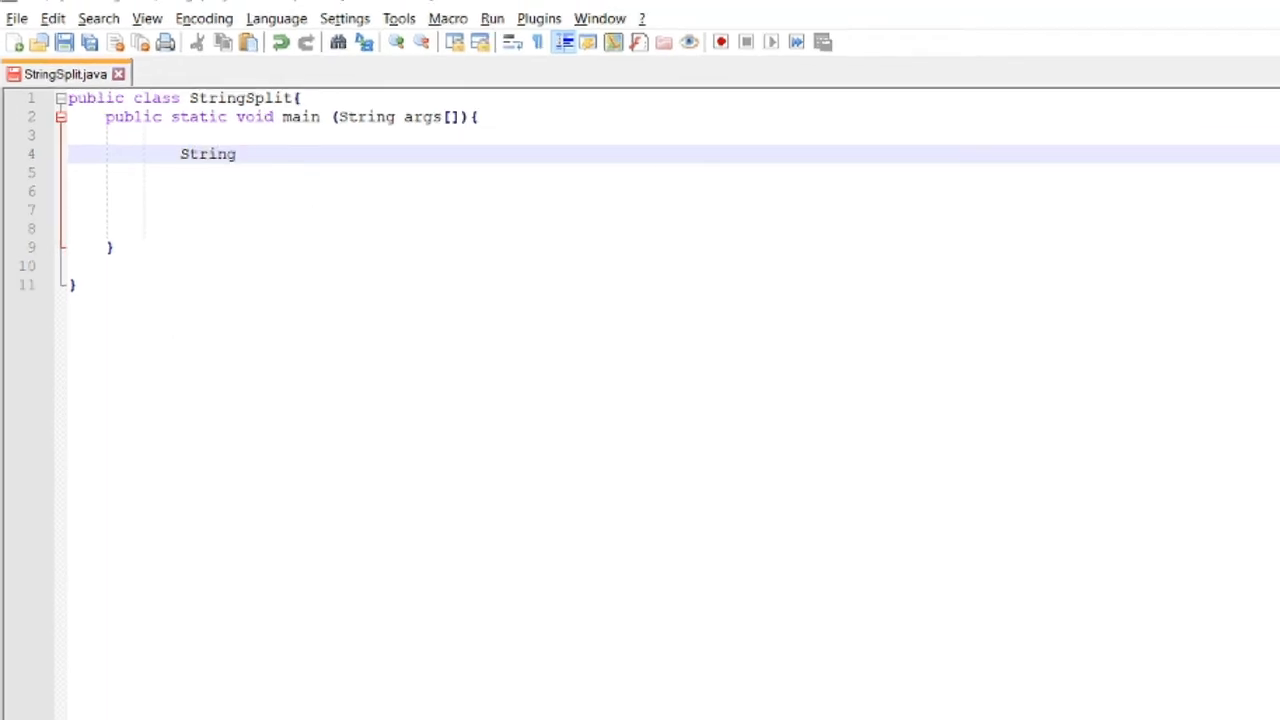
text(str = "")
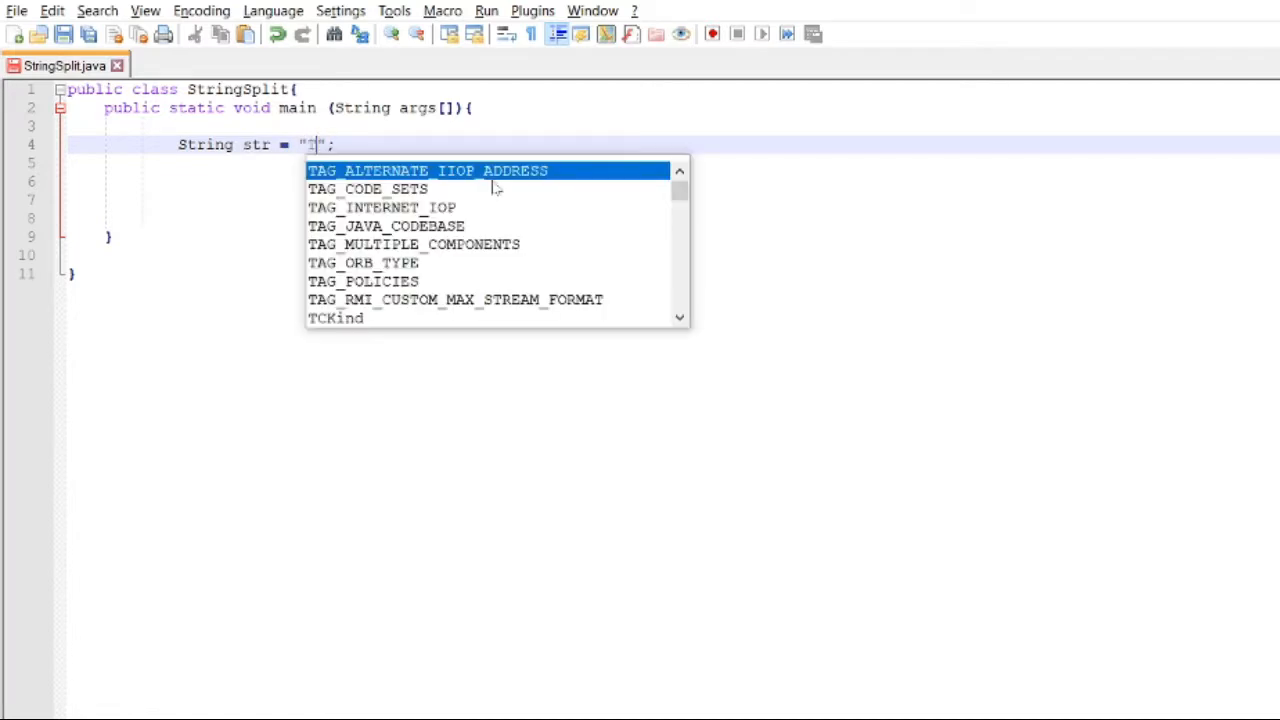
text(The quick brown fo)
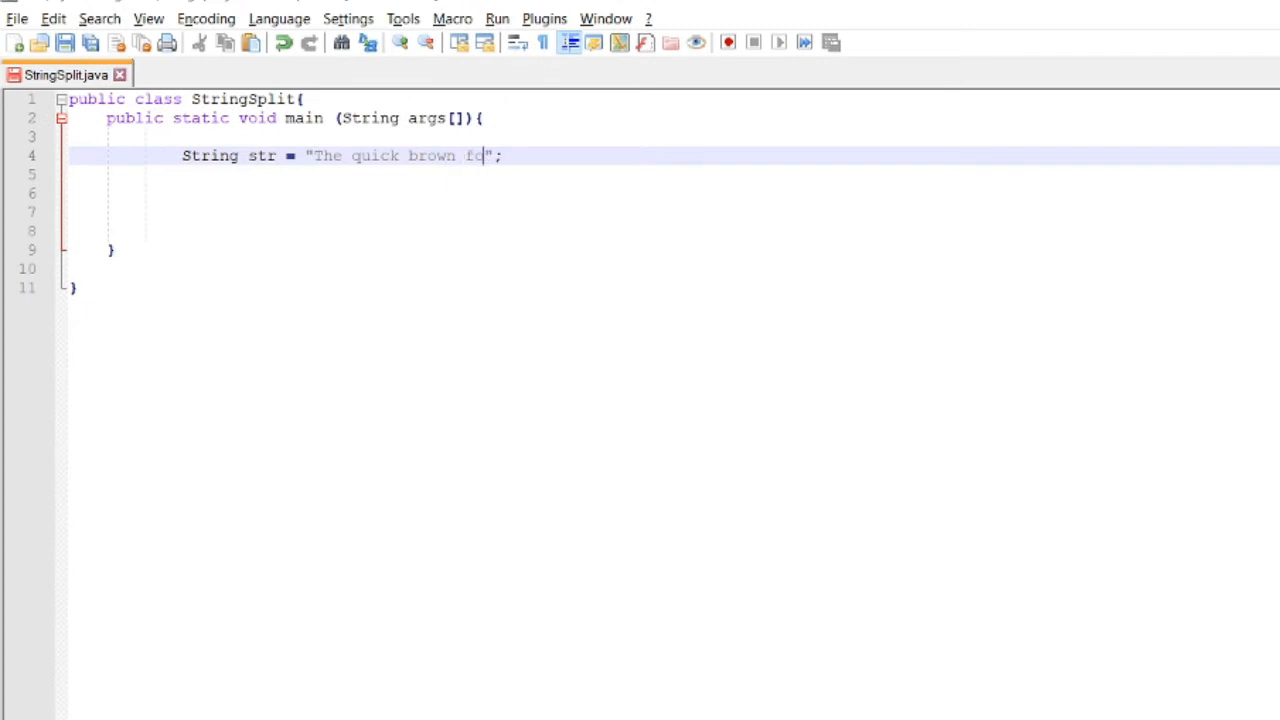
text(x jumps over the)
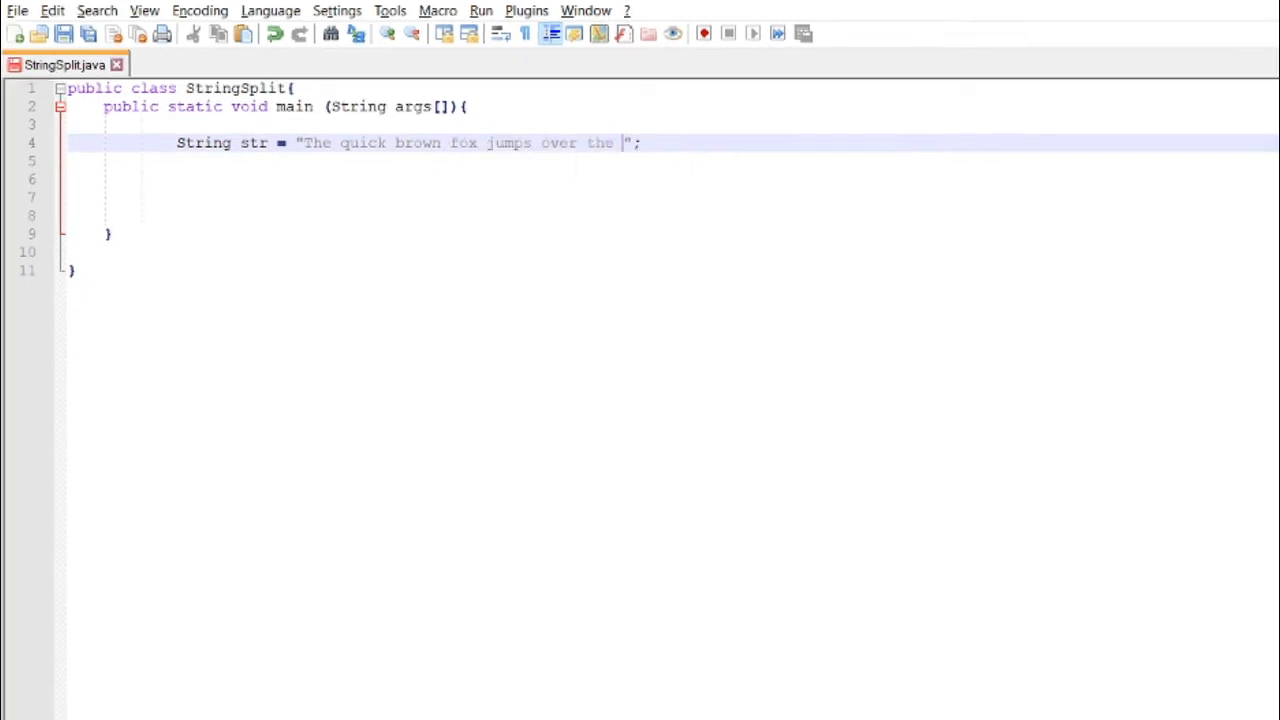
text(lazy dog)
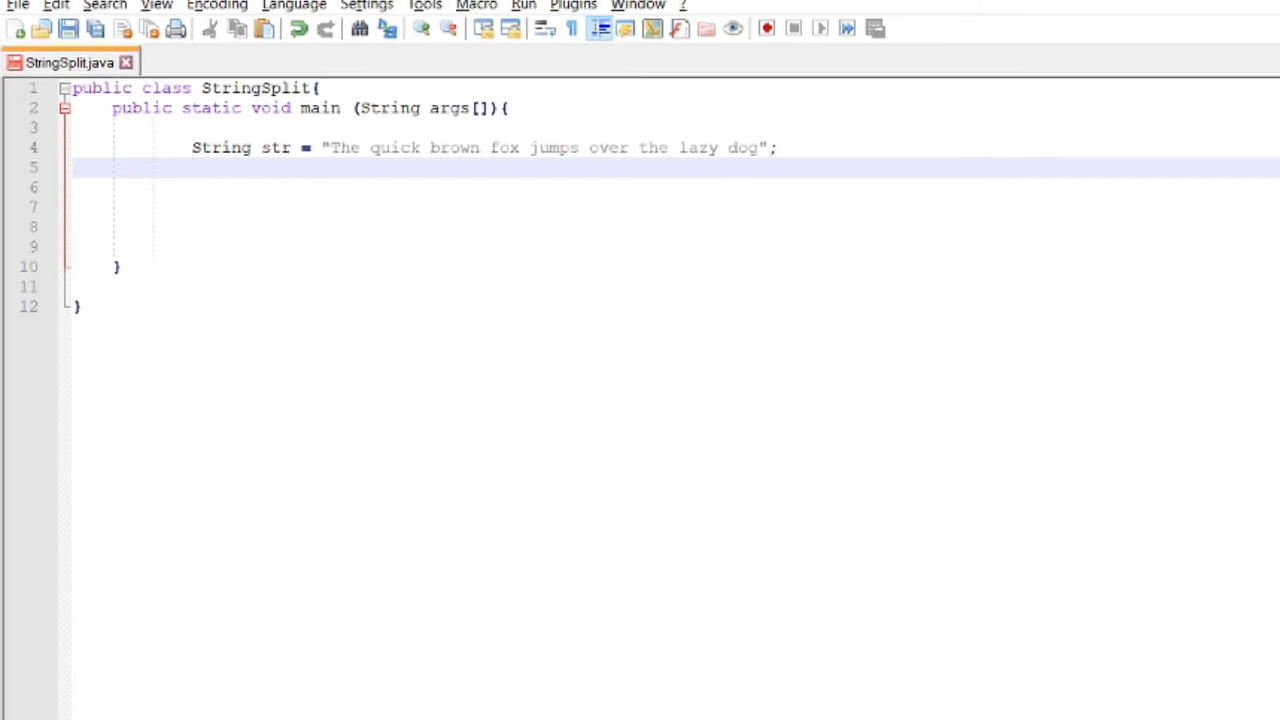
Step: Add String arr[] = str.split(" "); on line 5, with a space separator
text(String)
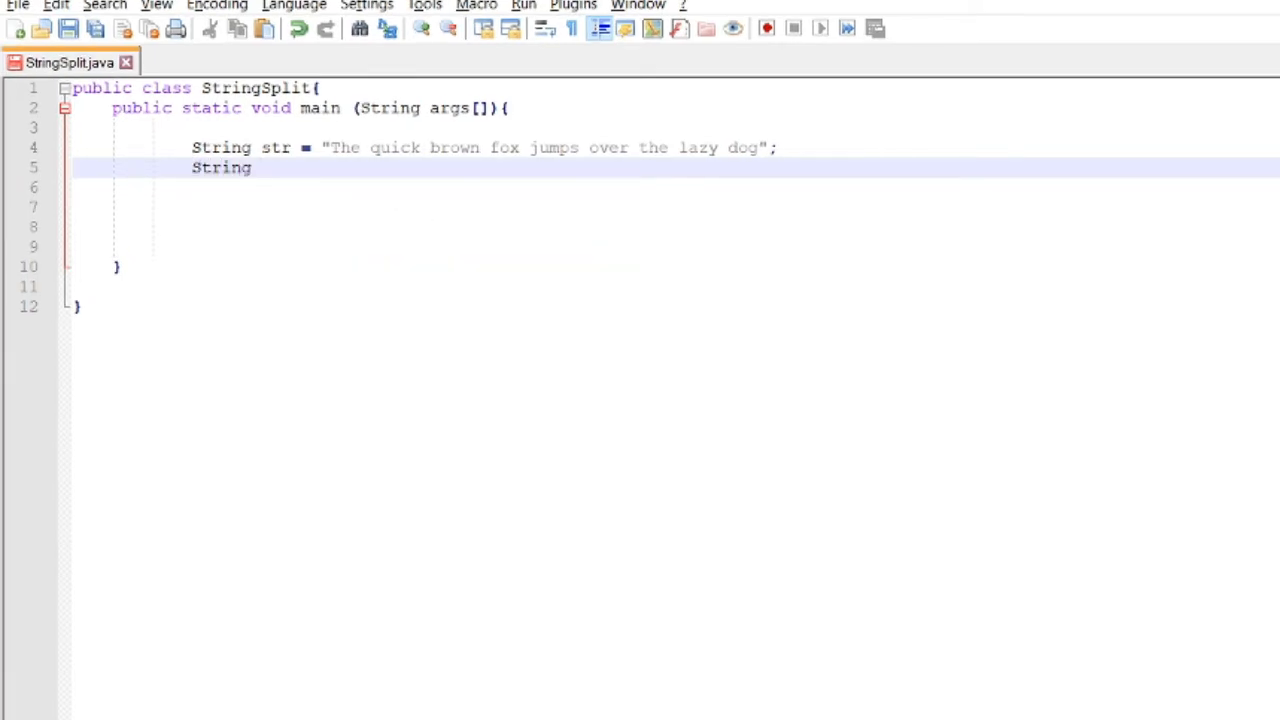
text(arr)
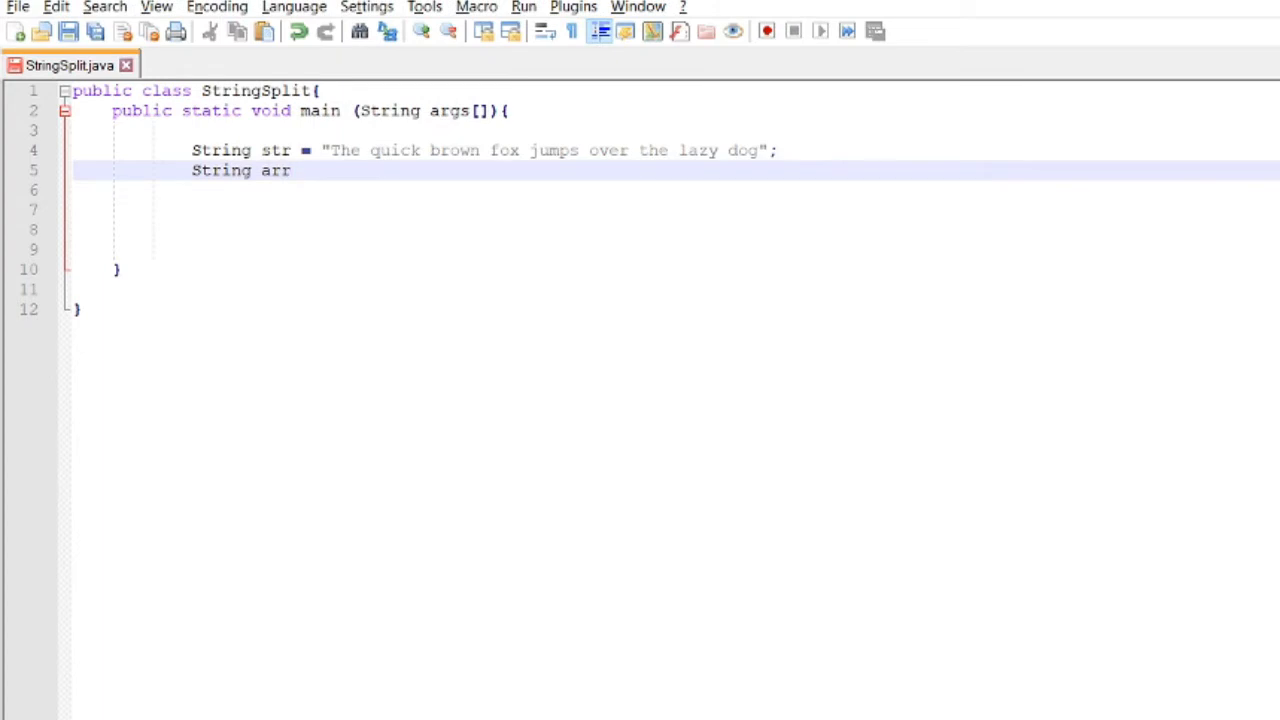
text([] =)
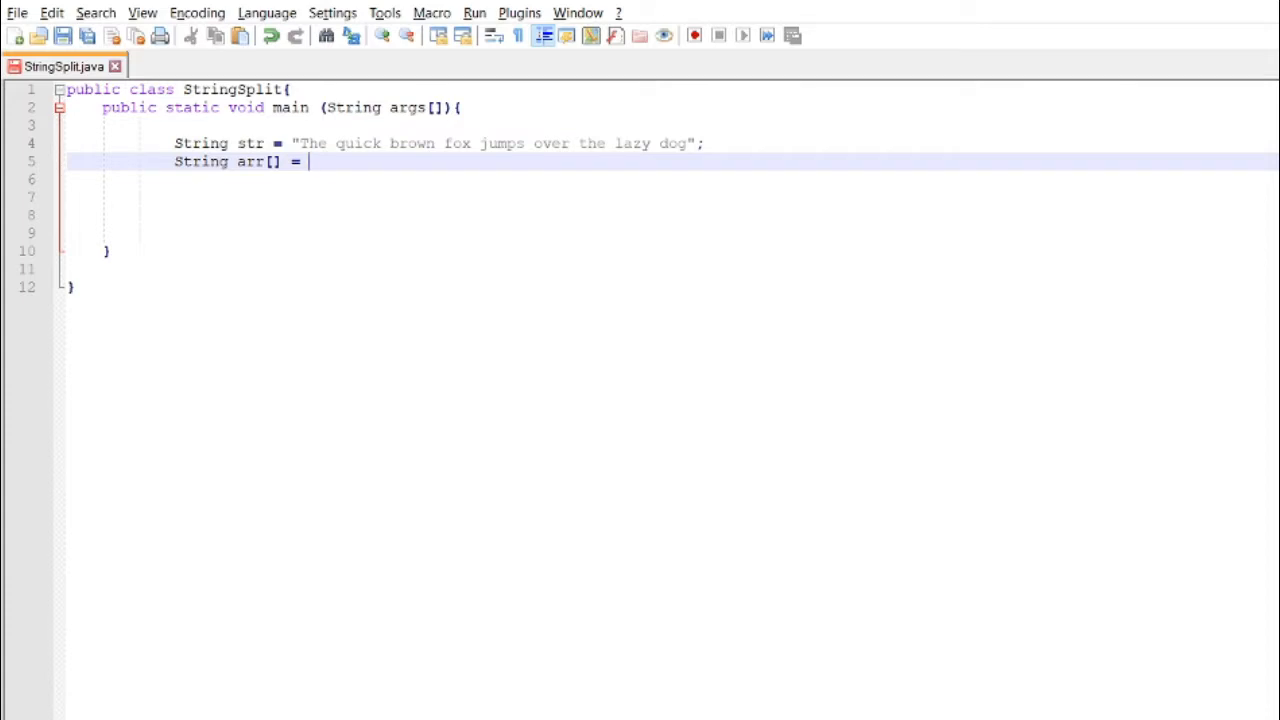
text(str)
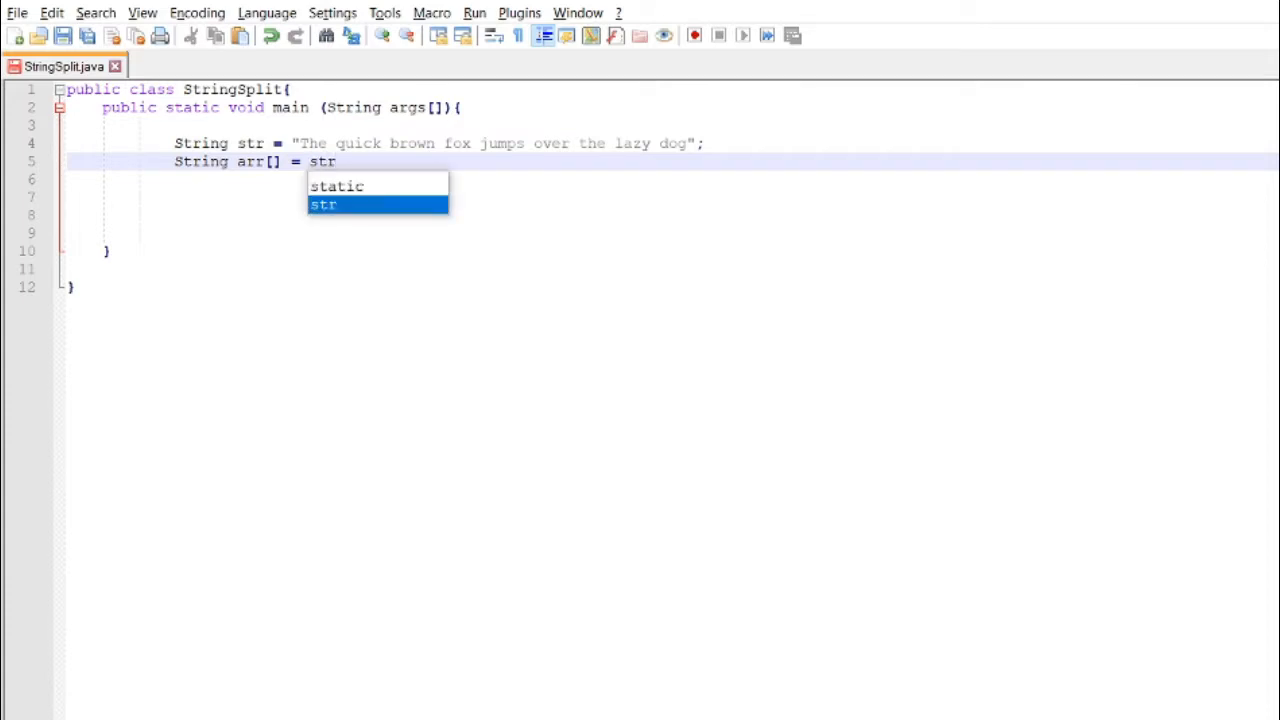
text(.sp)
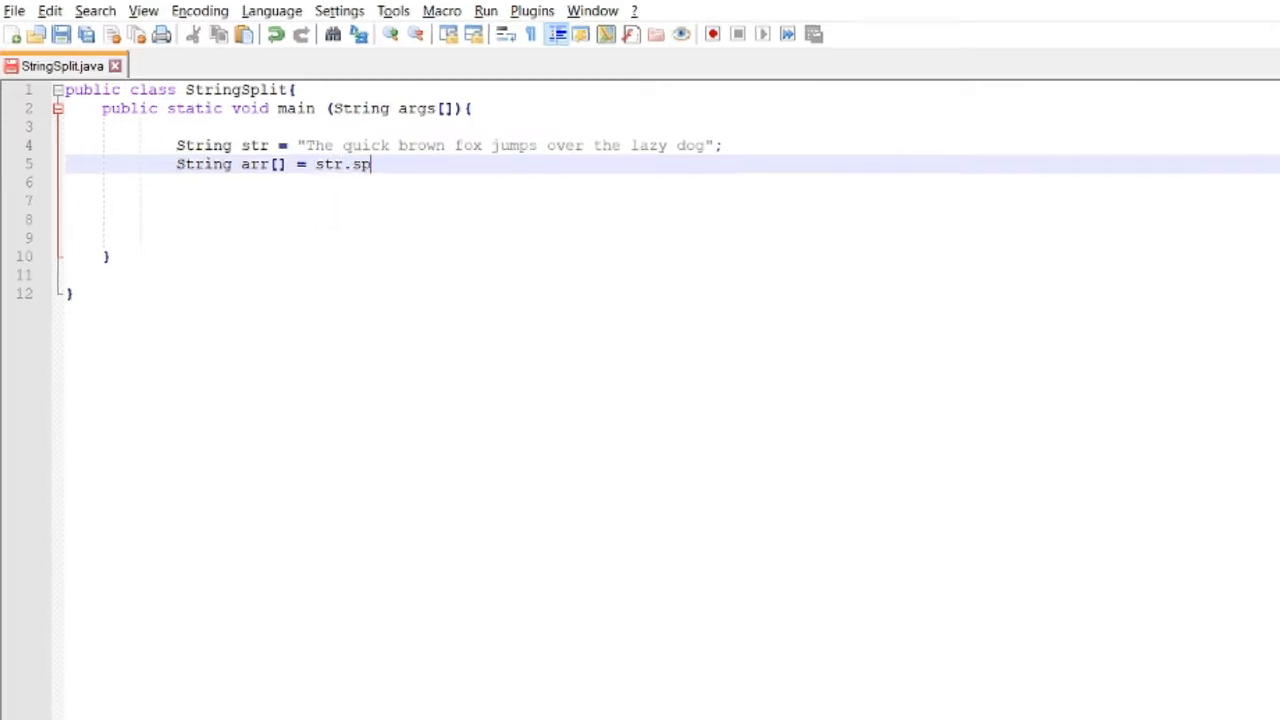
text(lit();)
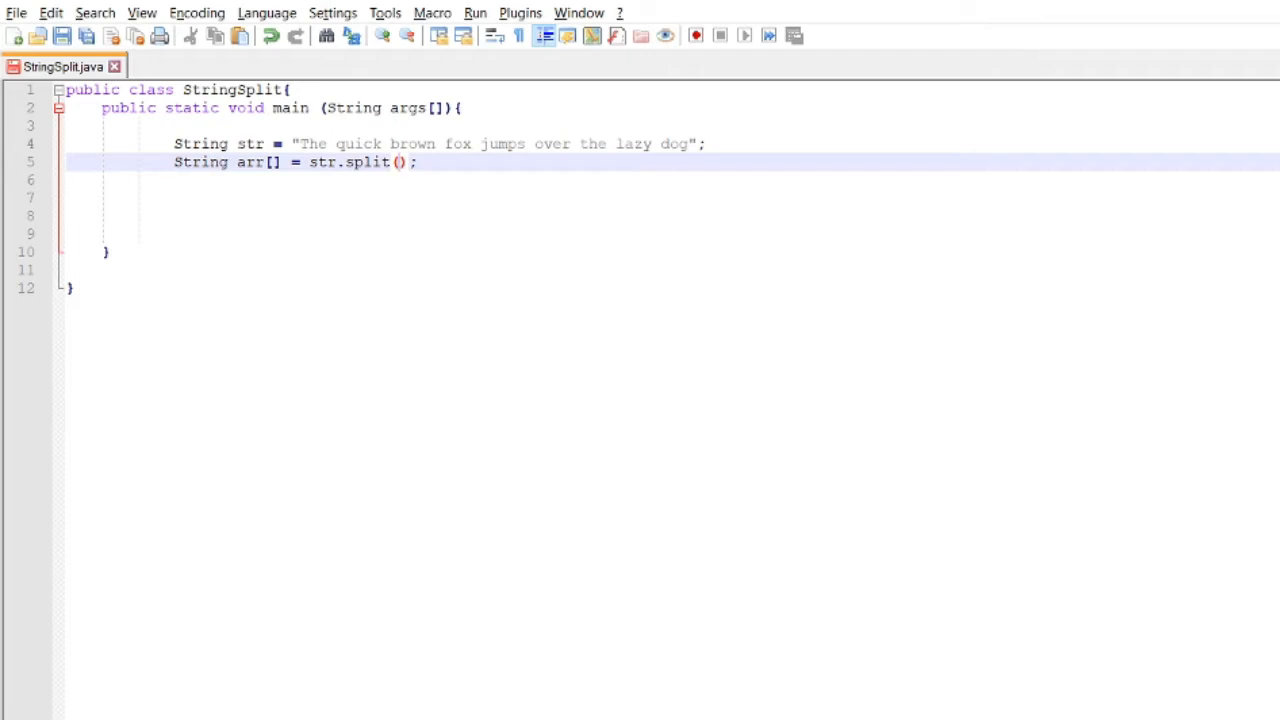
text("")
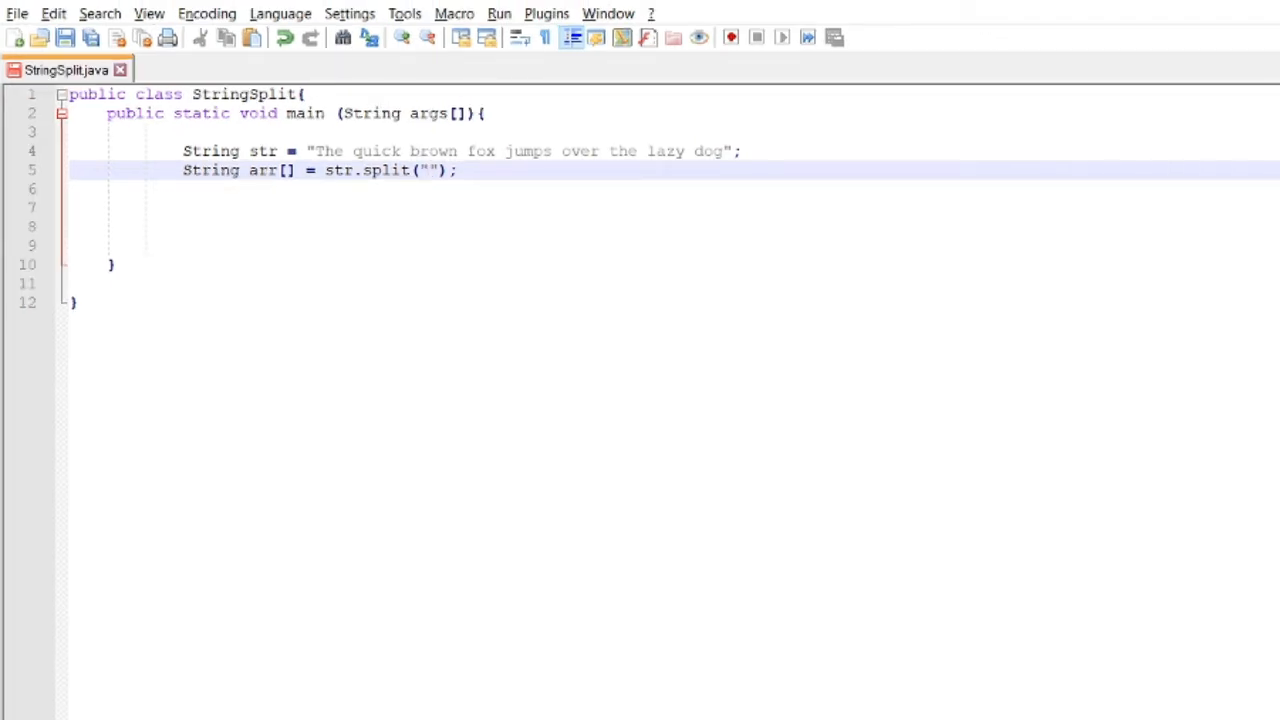
text(" ")
click(675, 207)
text(for()
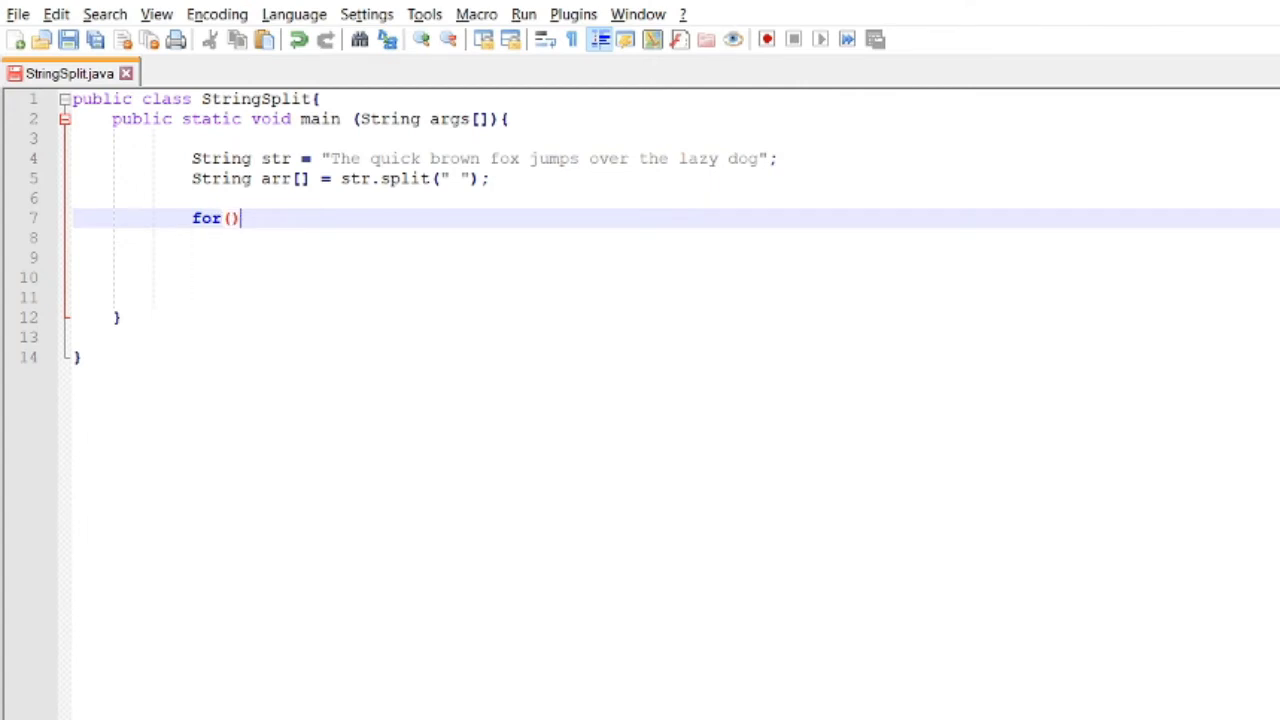
Step: Write the for loop header for(int i=0; i<arr.length; i++)
text({)
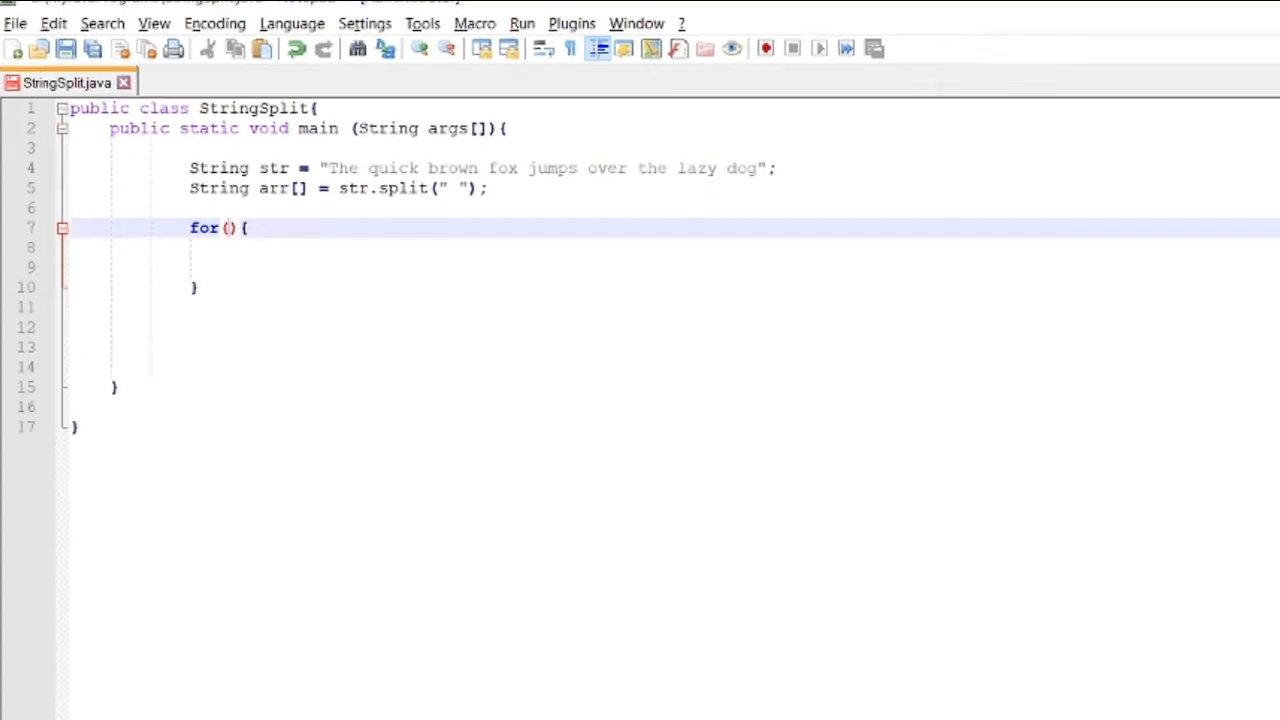
text(int)
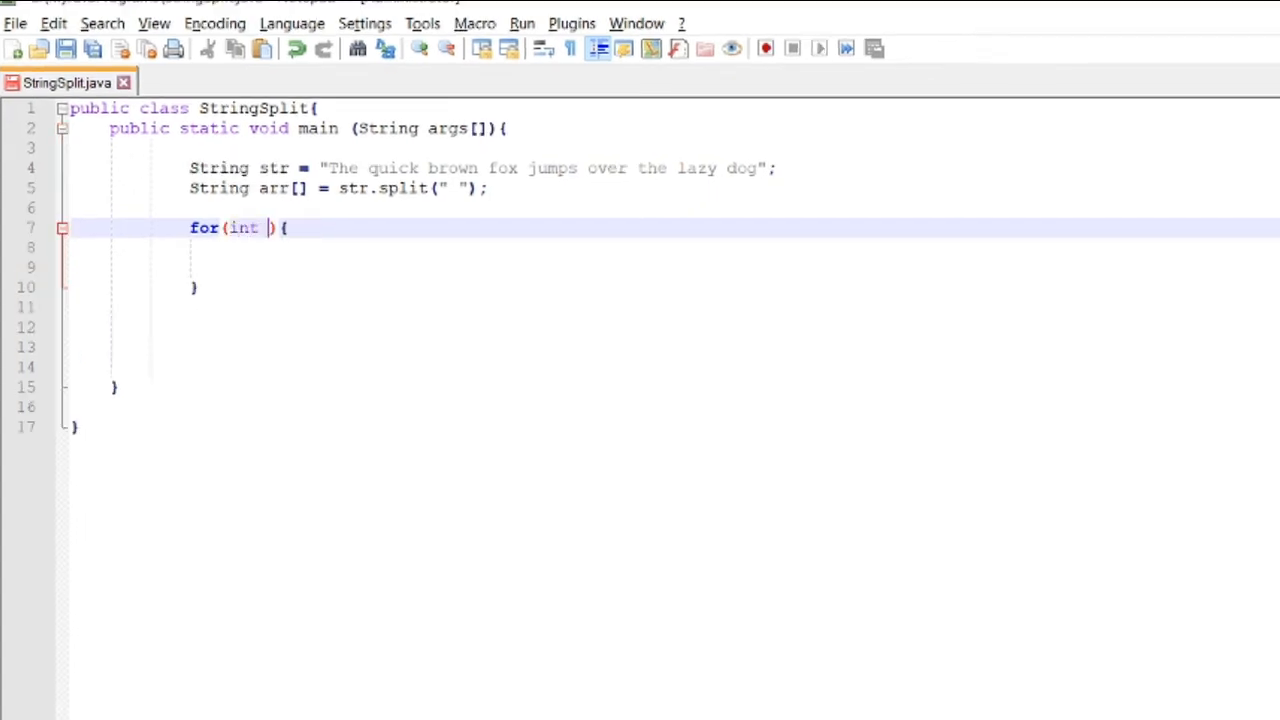
text(i=0)
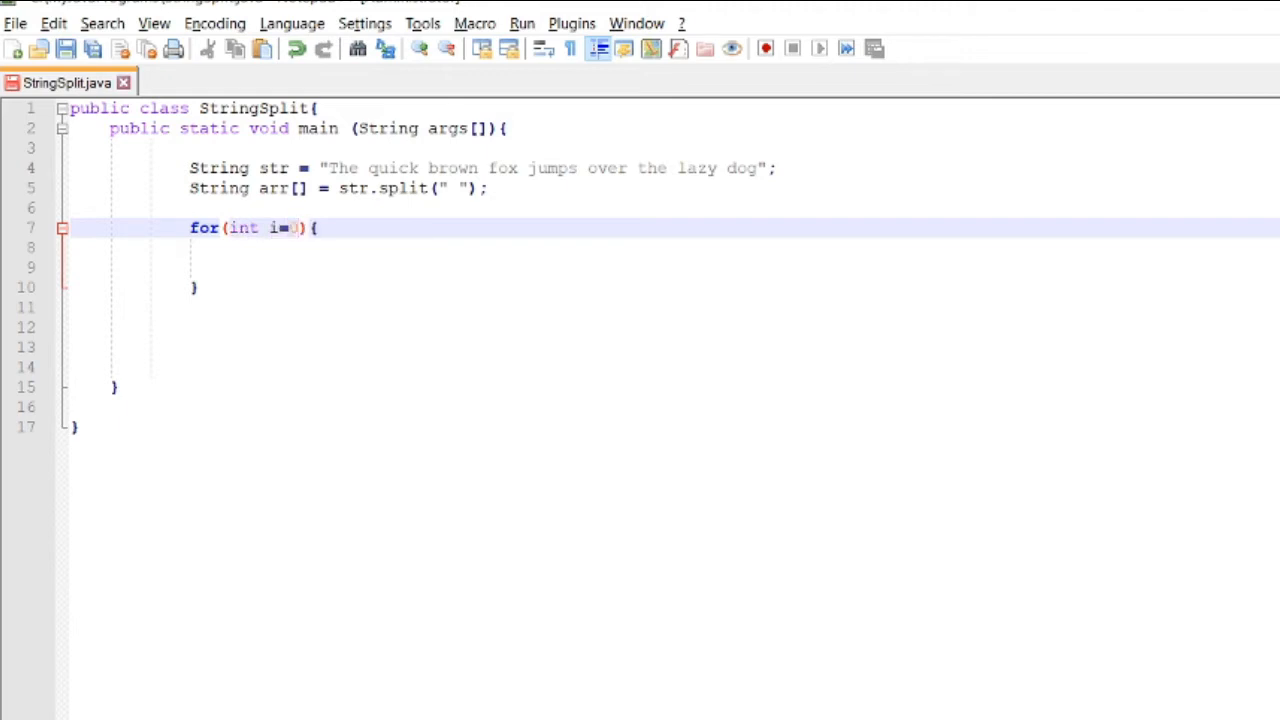
text(; i<)
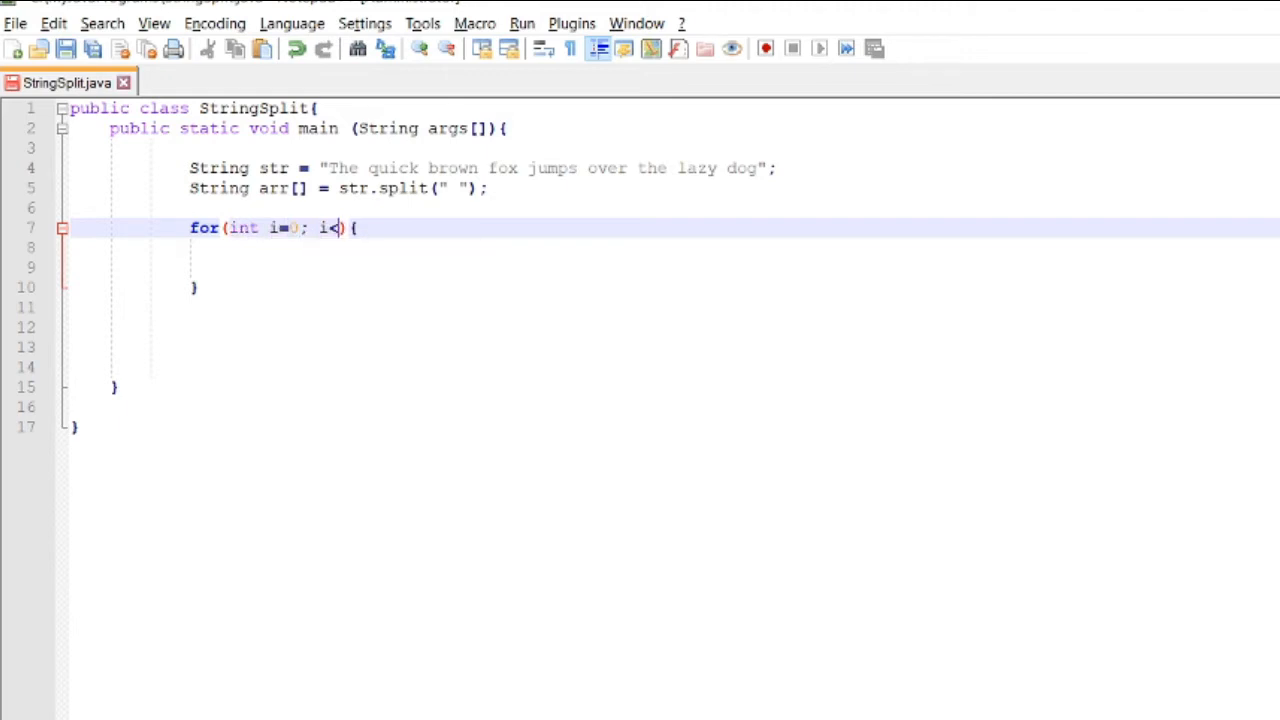
text(str)
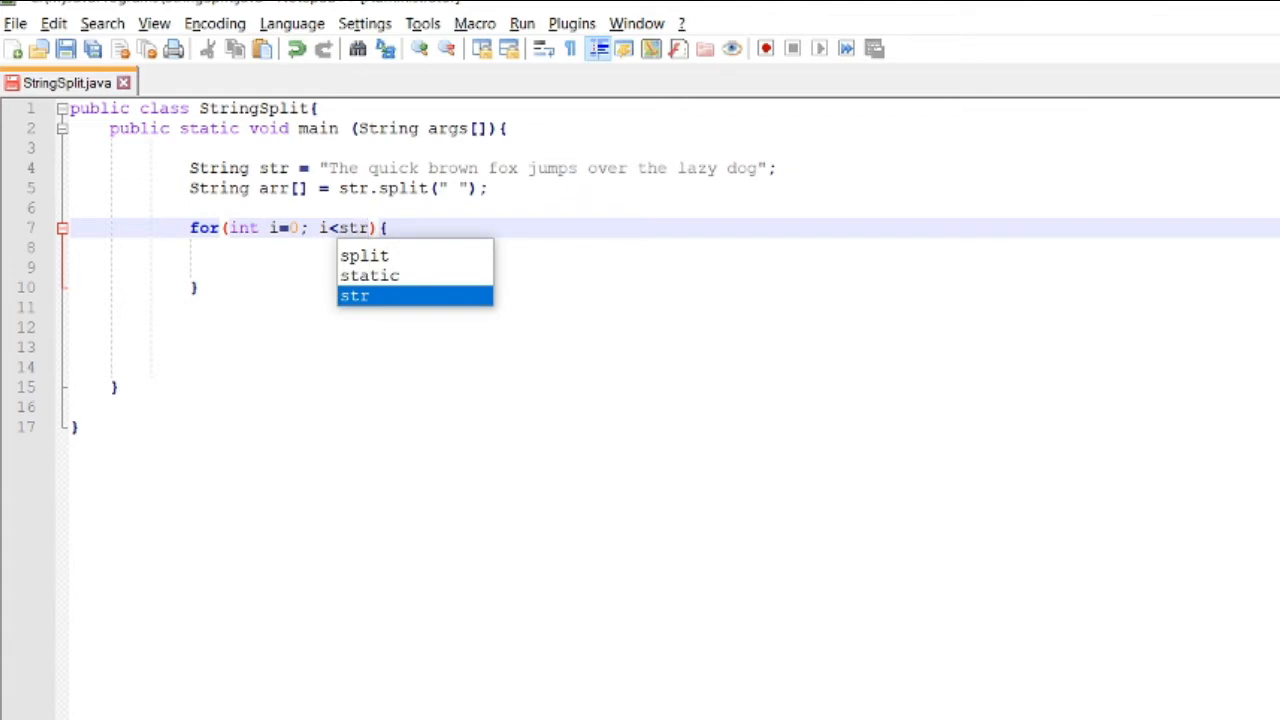
text(arr.)
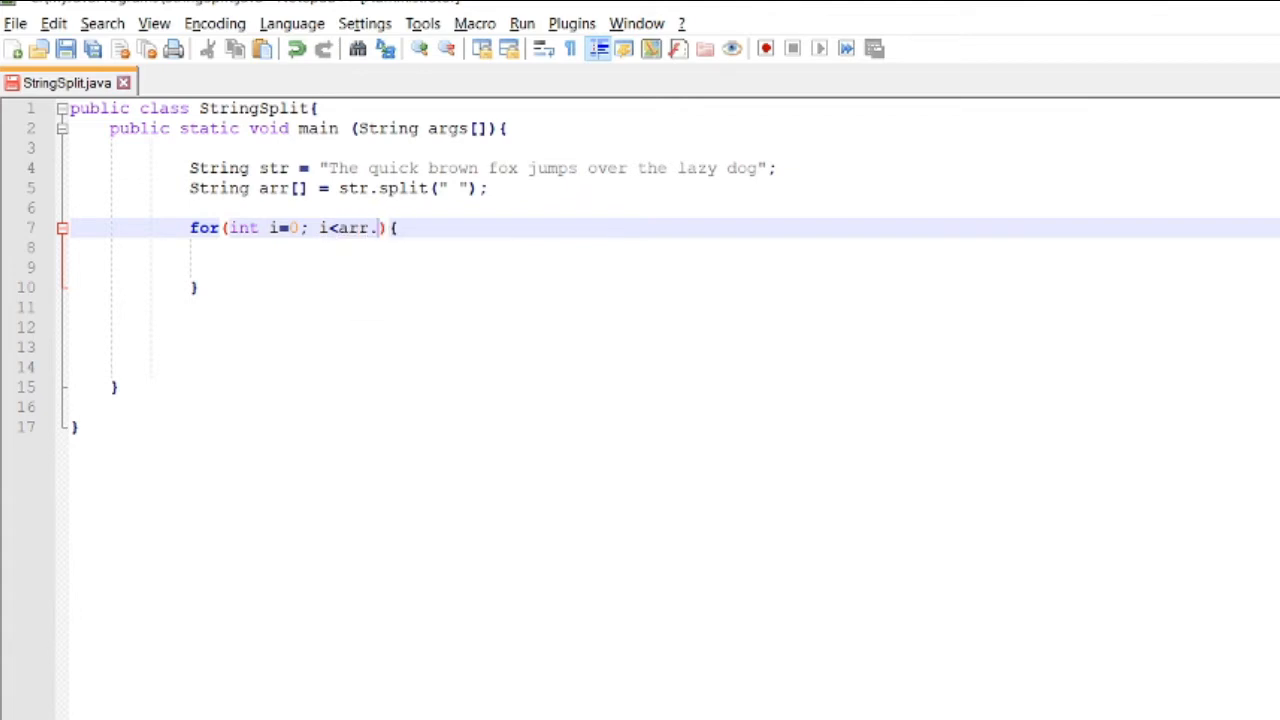
text(length;)
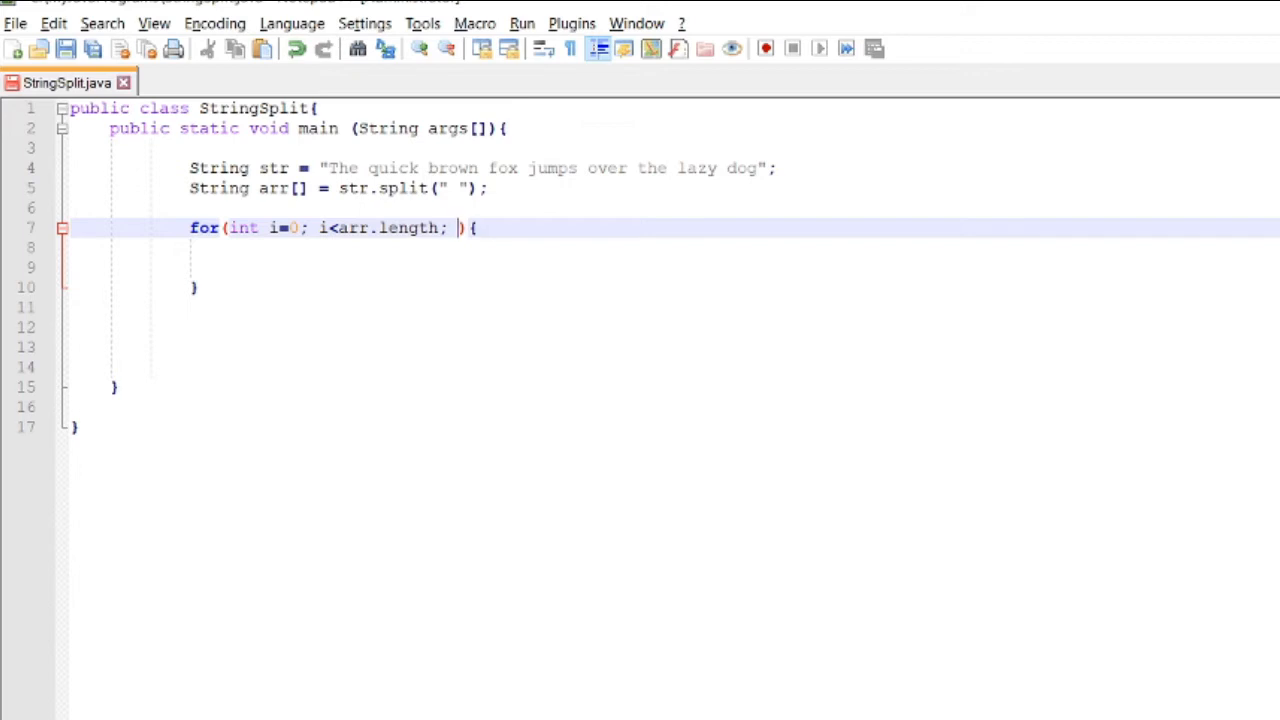
text(i++)
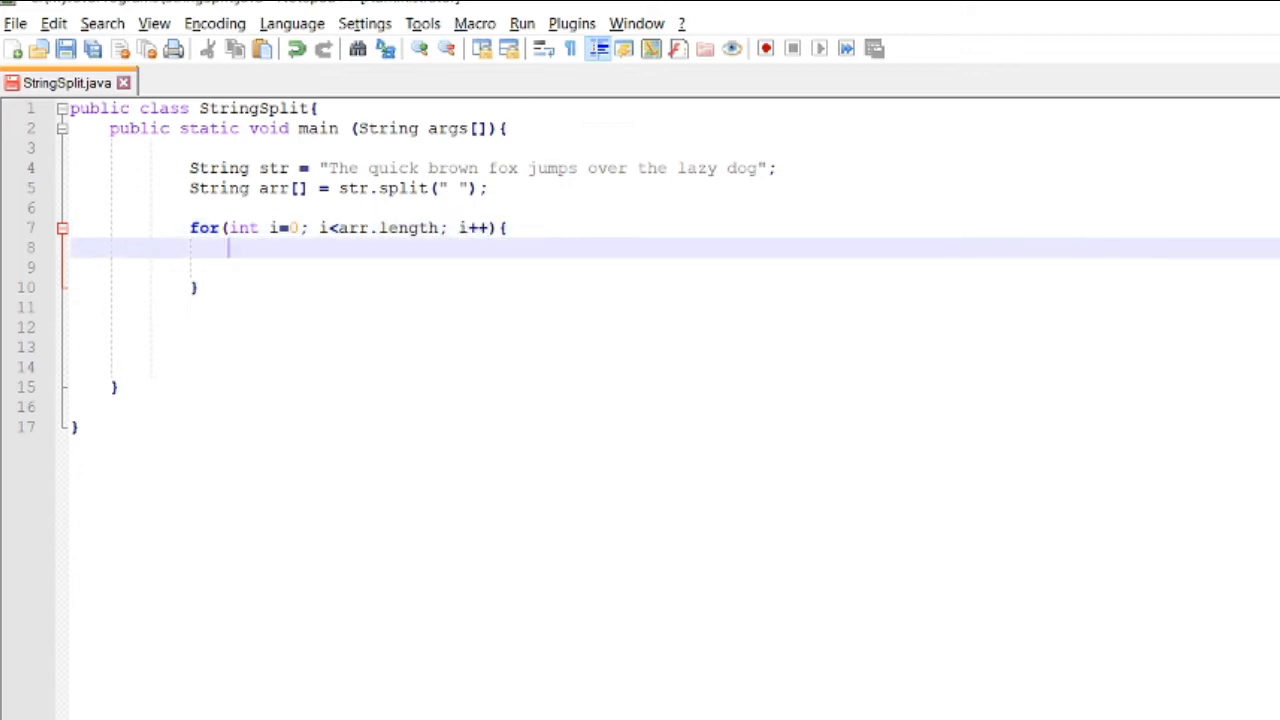
Step: Add a System.out.println statement printing arr inside the loop body
text(S)
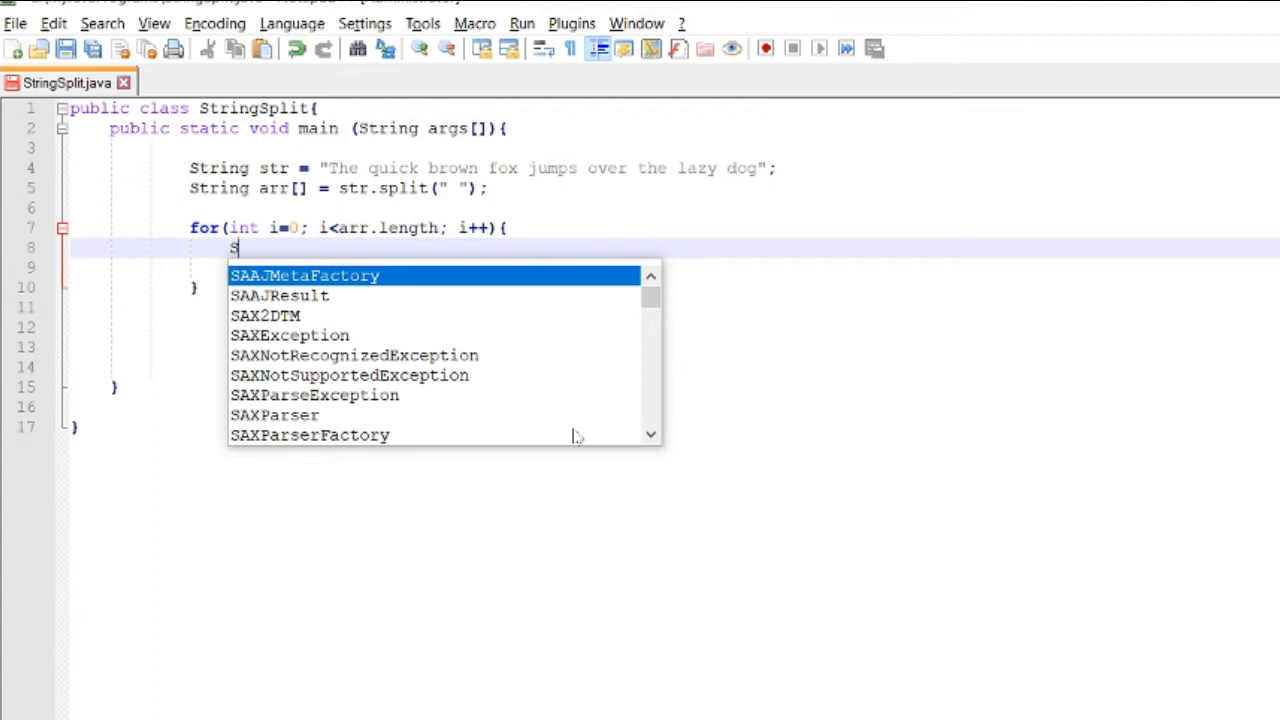
text(ystem.out.println)
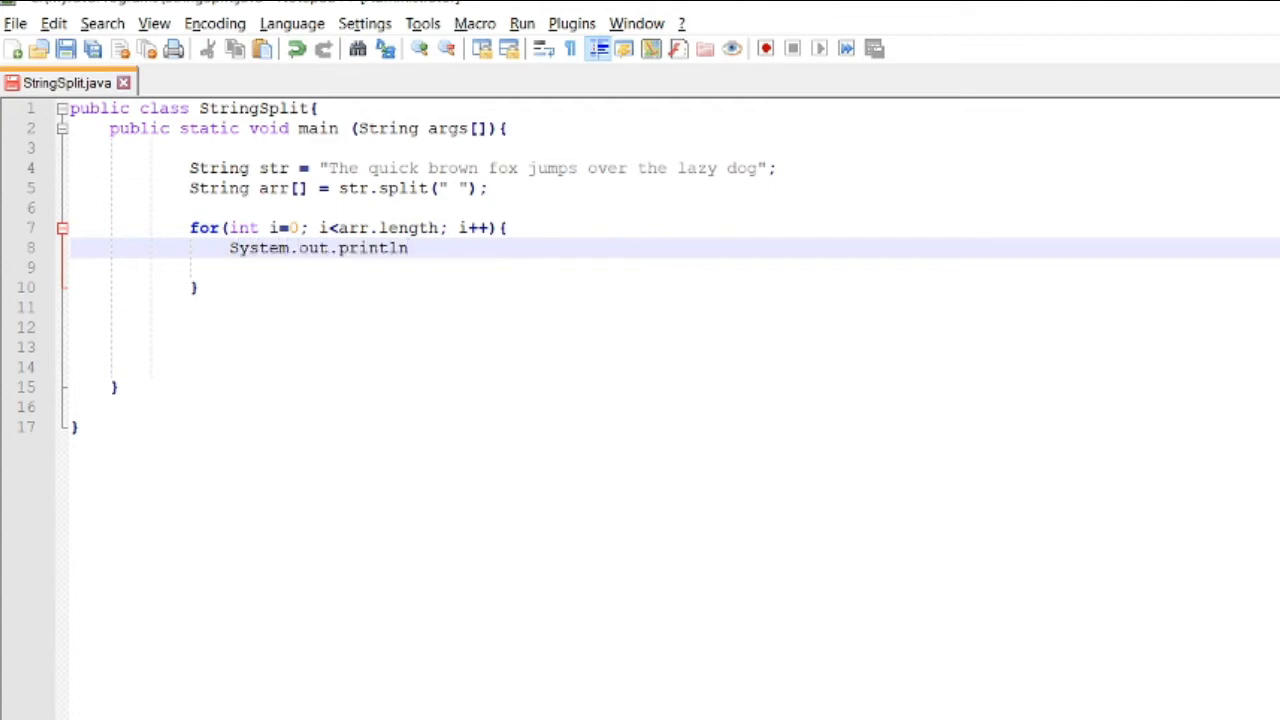
text((arr);)
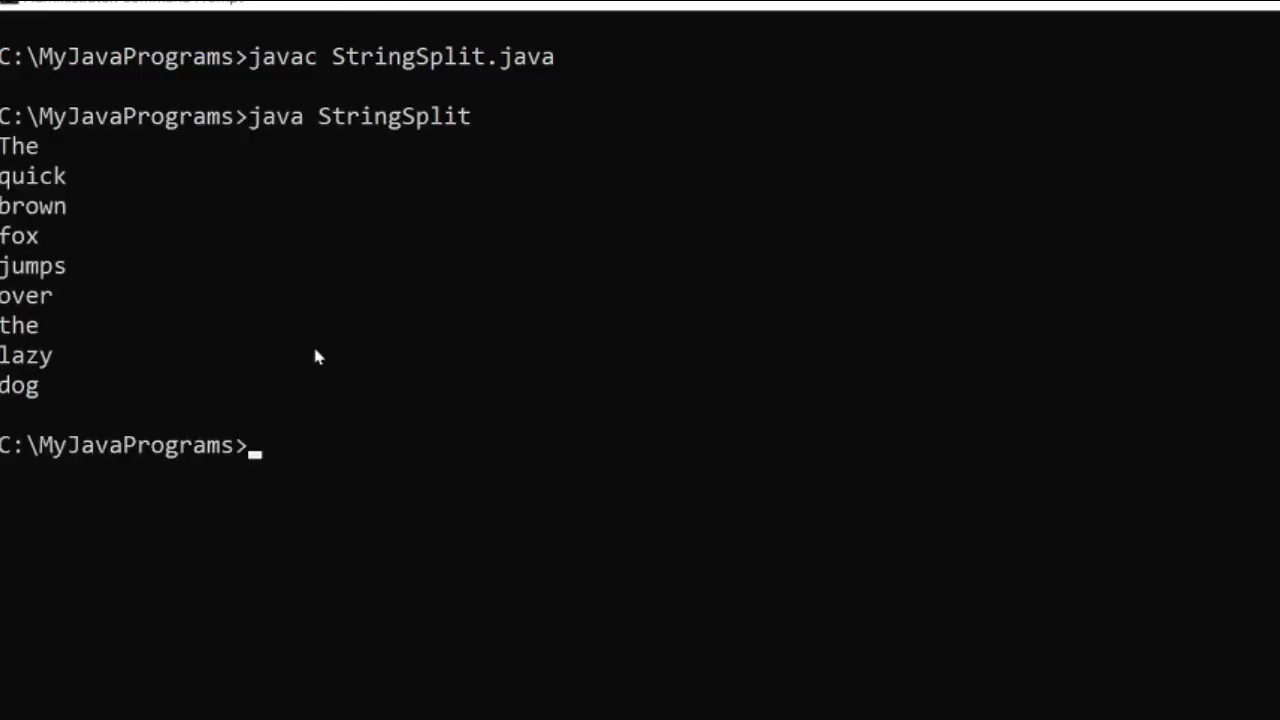
mouse_move(22, 152)
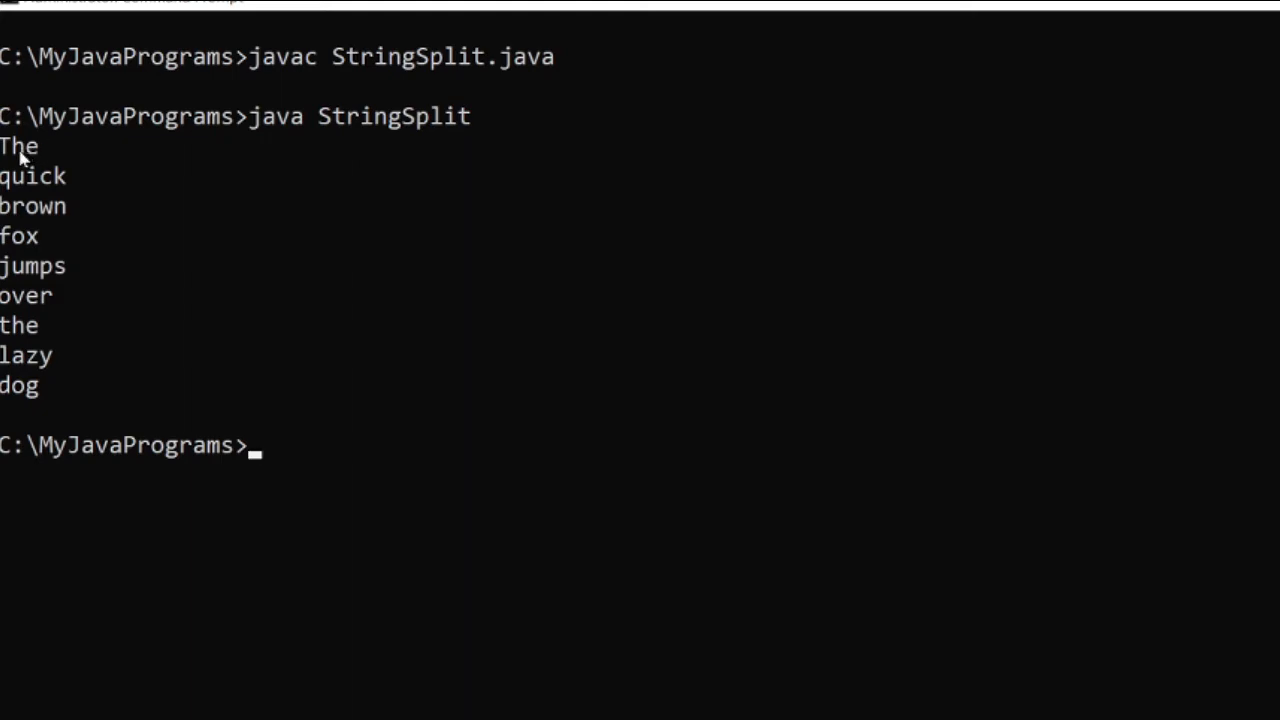
mouse_move(108, 218)
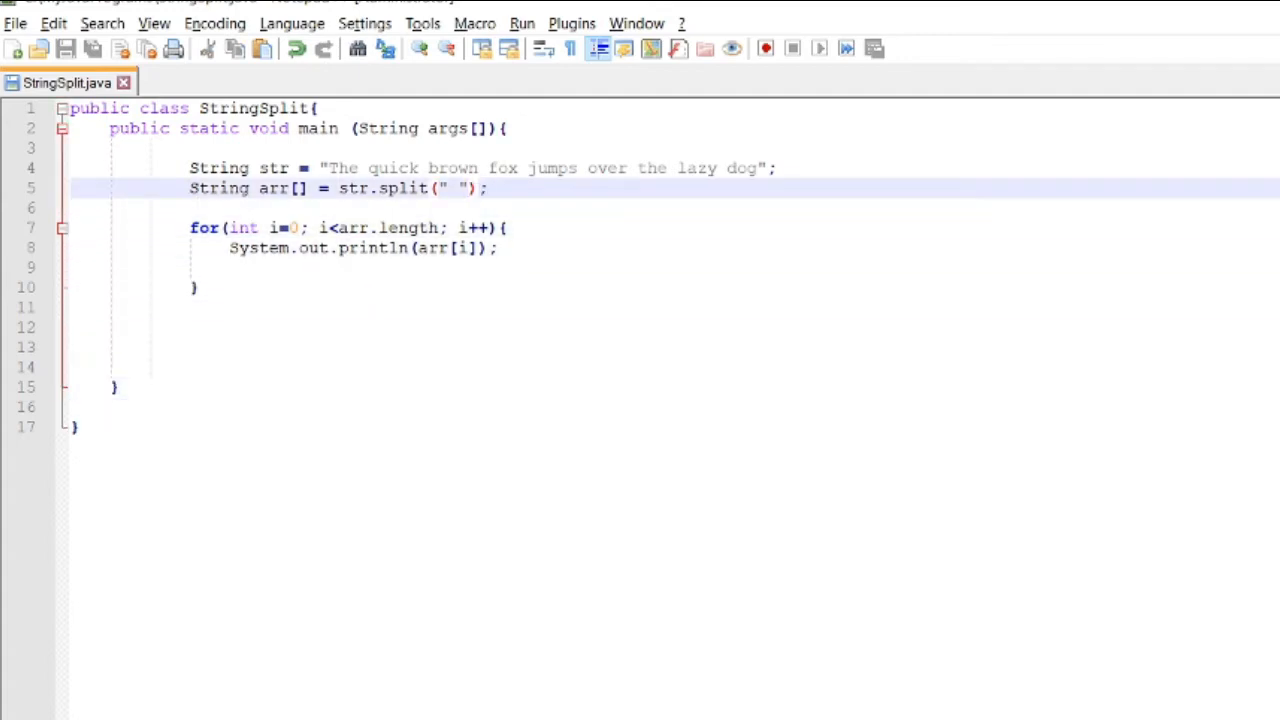
Step: Add a limit argument after the space separator in str.split(" ")
text(",)
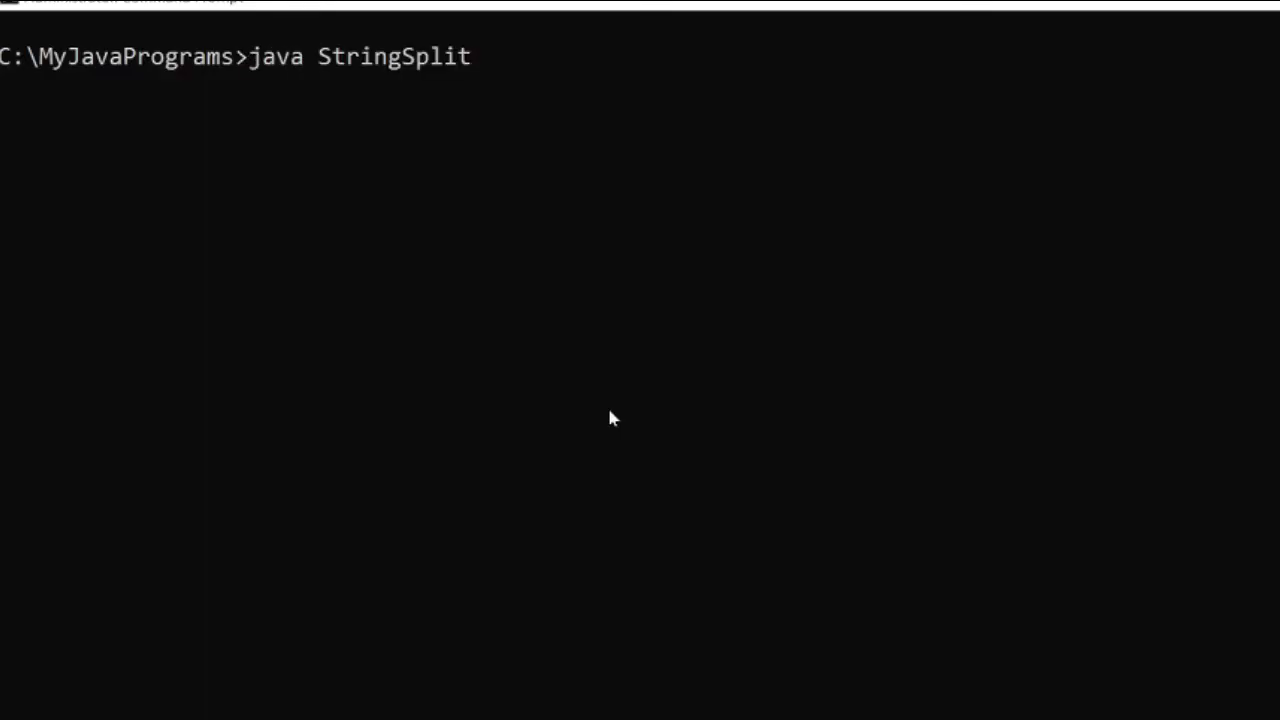
Step: Recompile with javac StringSplit.java and rerun to see the limited split
text(javac StringSplit.java)
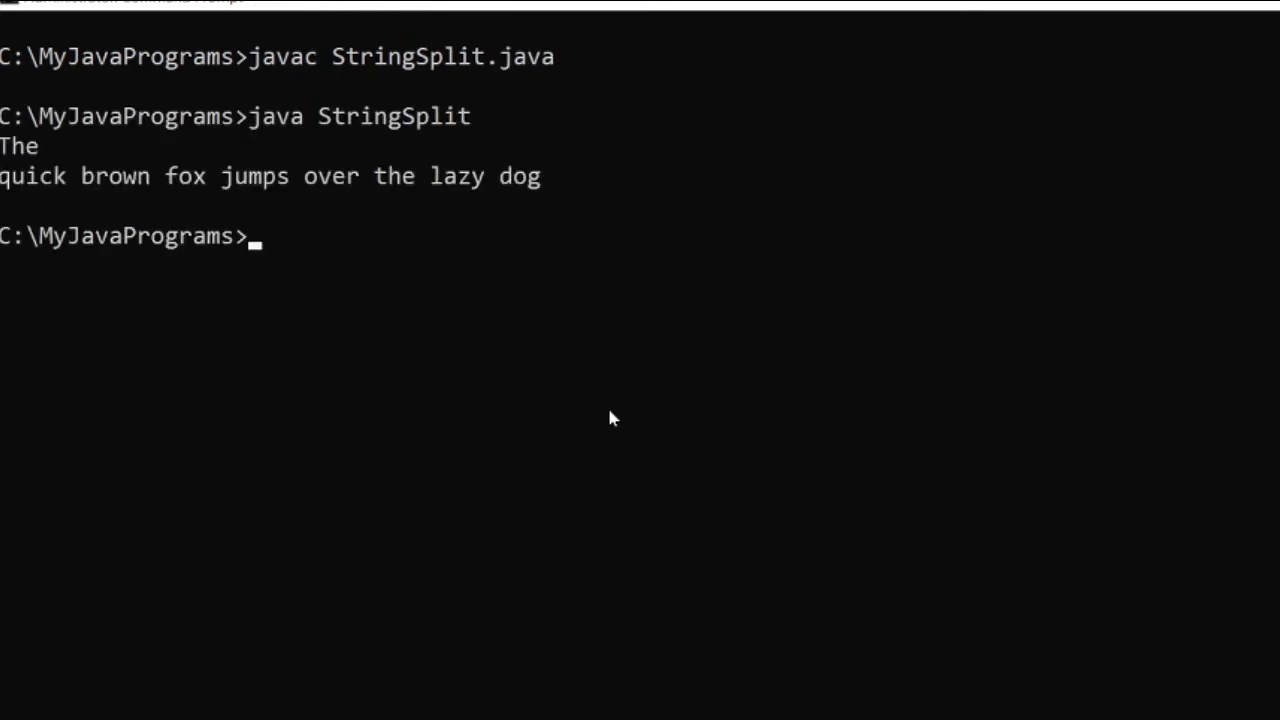
mouse_move(14, 177)
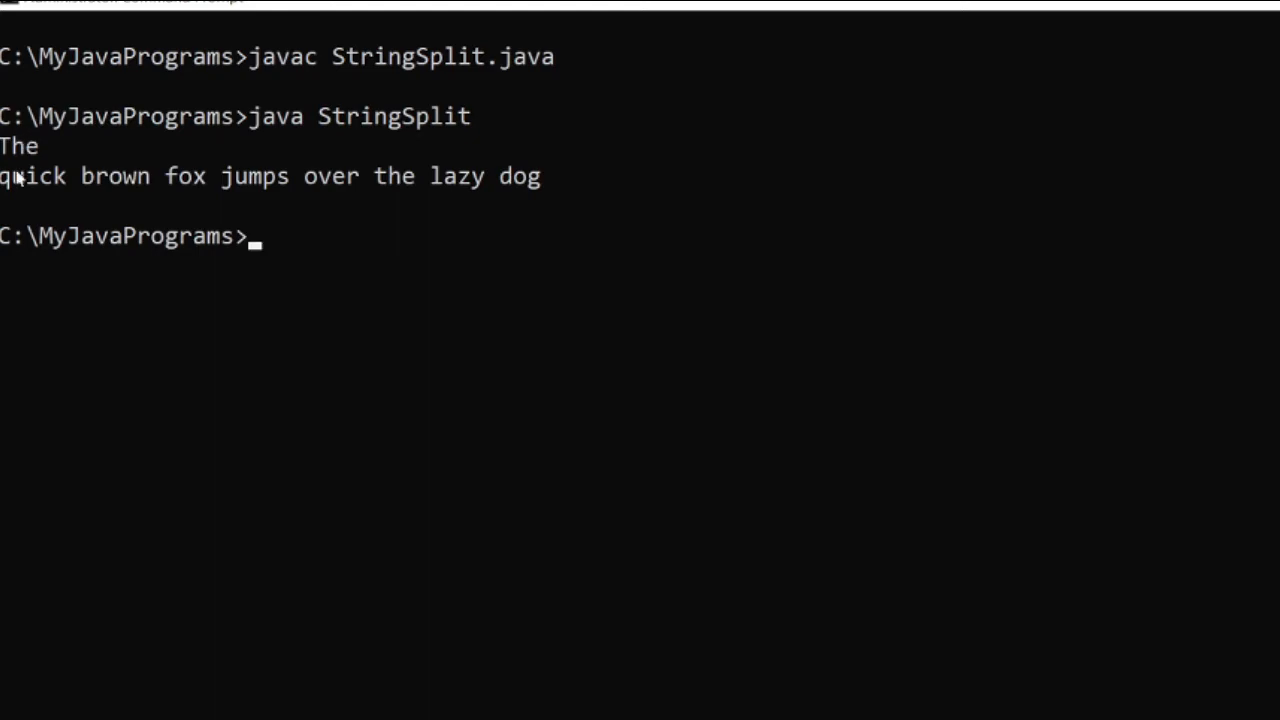
mouse_move(25, 195)
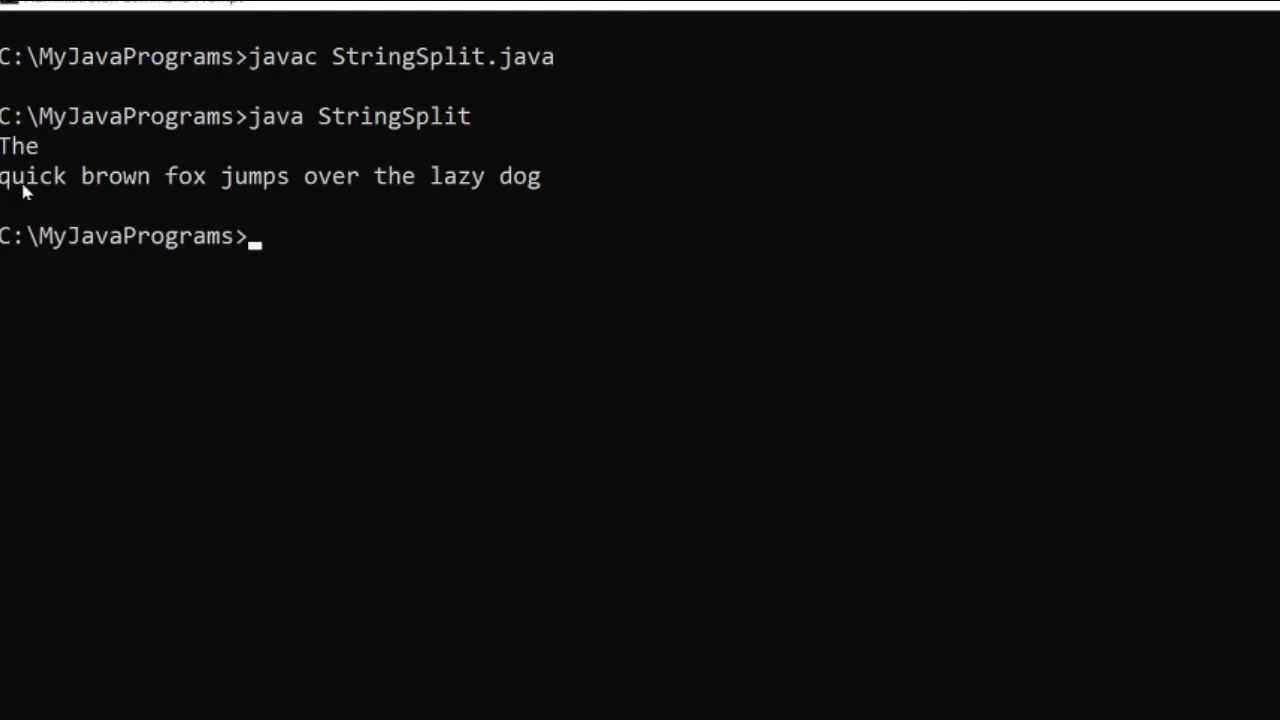
mouse_move(130, 180)
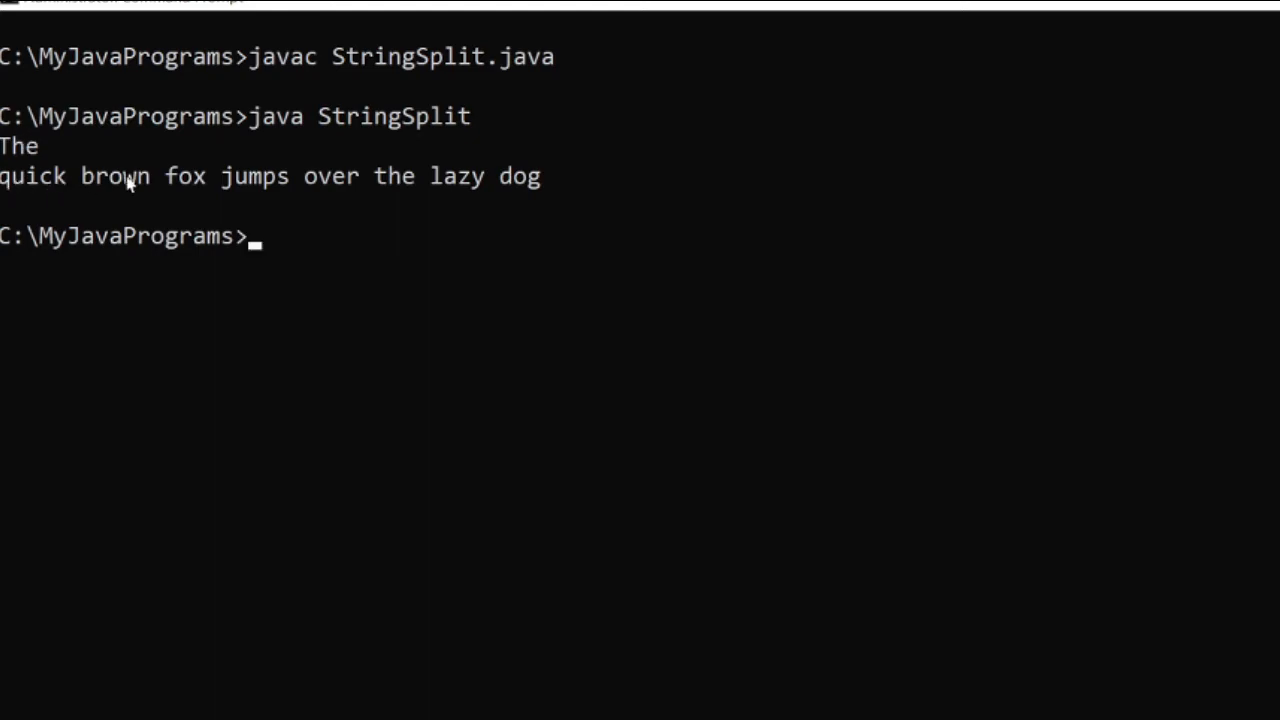
mouse_move(434, 176)
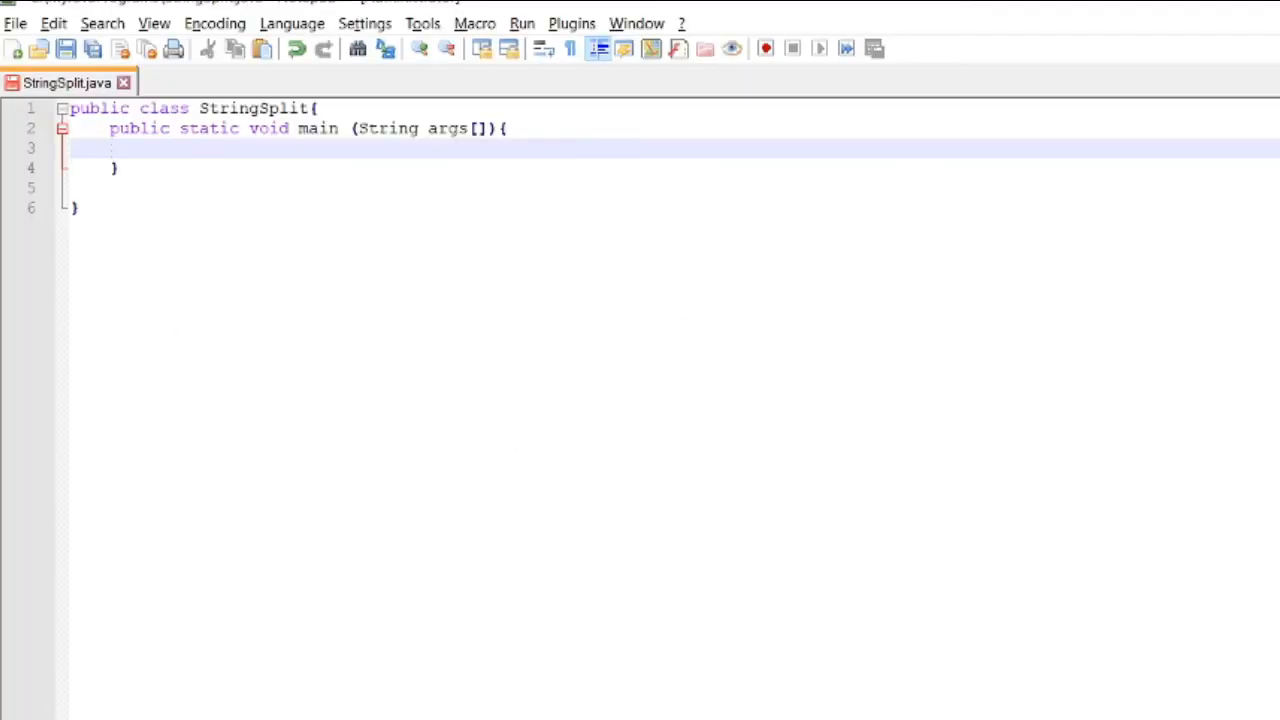
Step: Declare str = "Hello World!" and convert it into char []arr with str.toCharArray()
key(Enter)
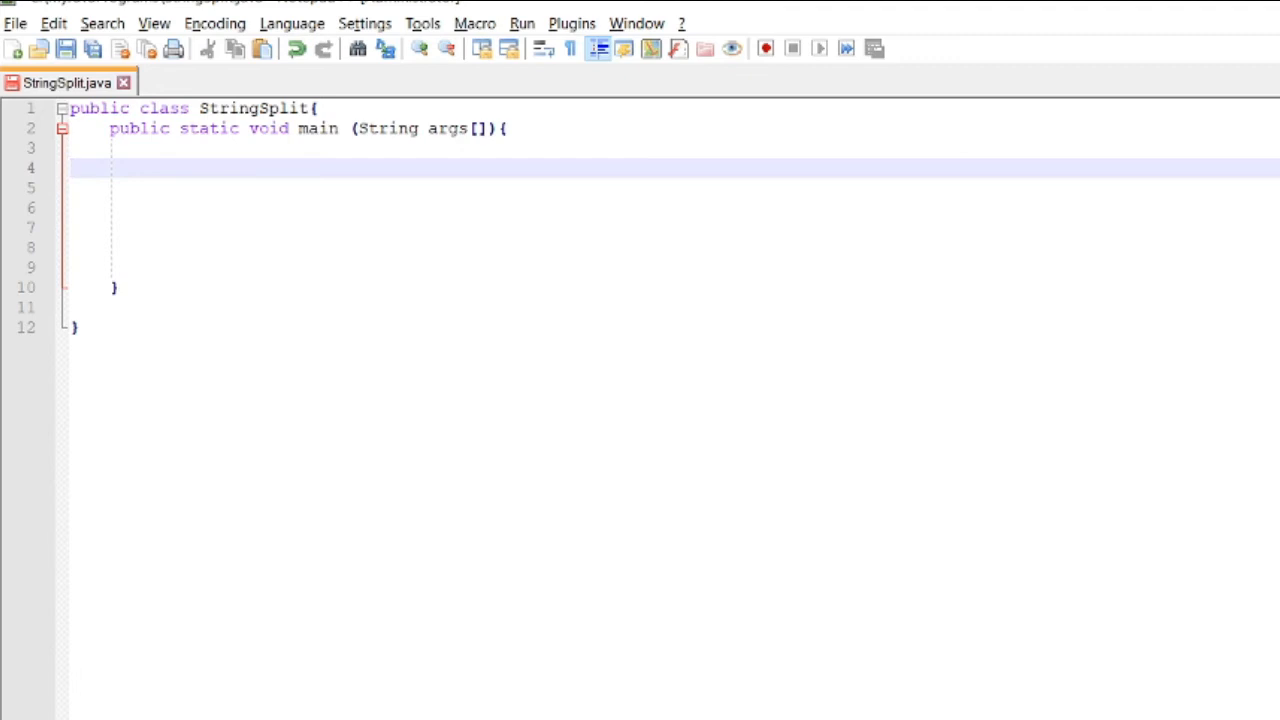
text(String str =)
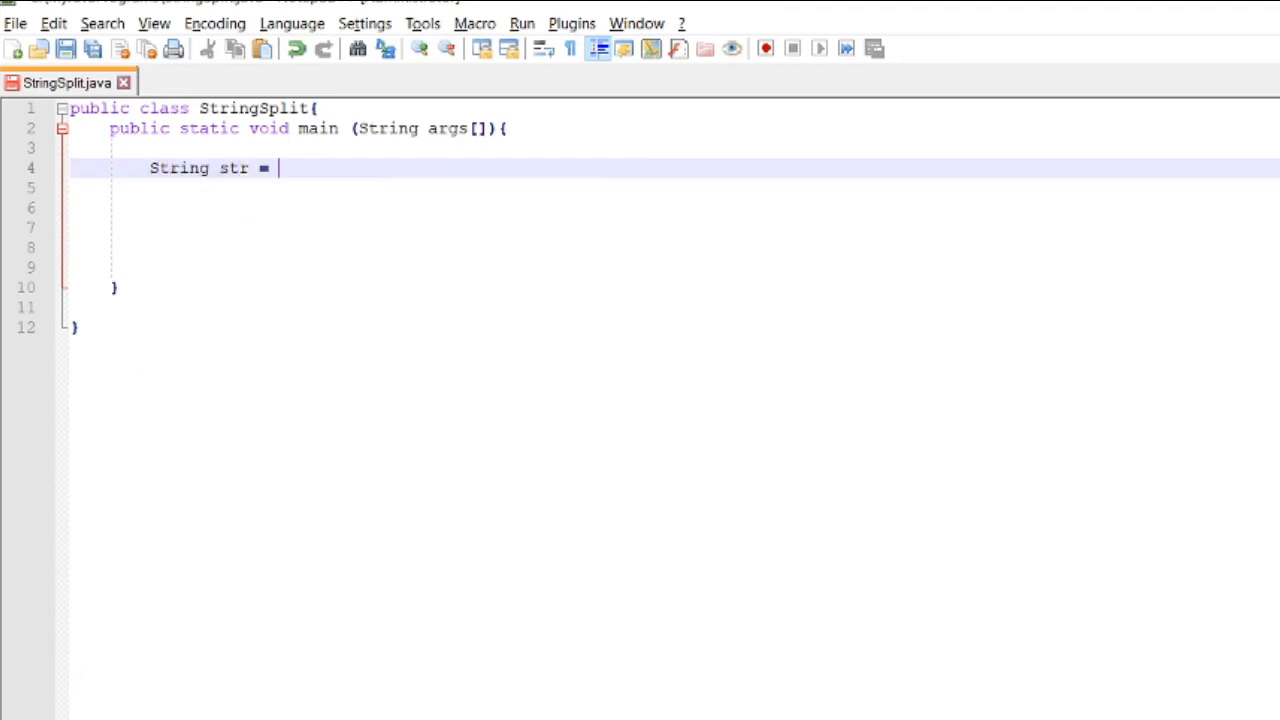
text("";)
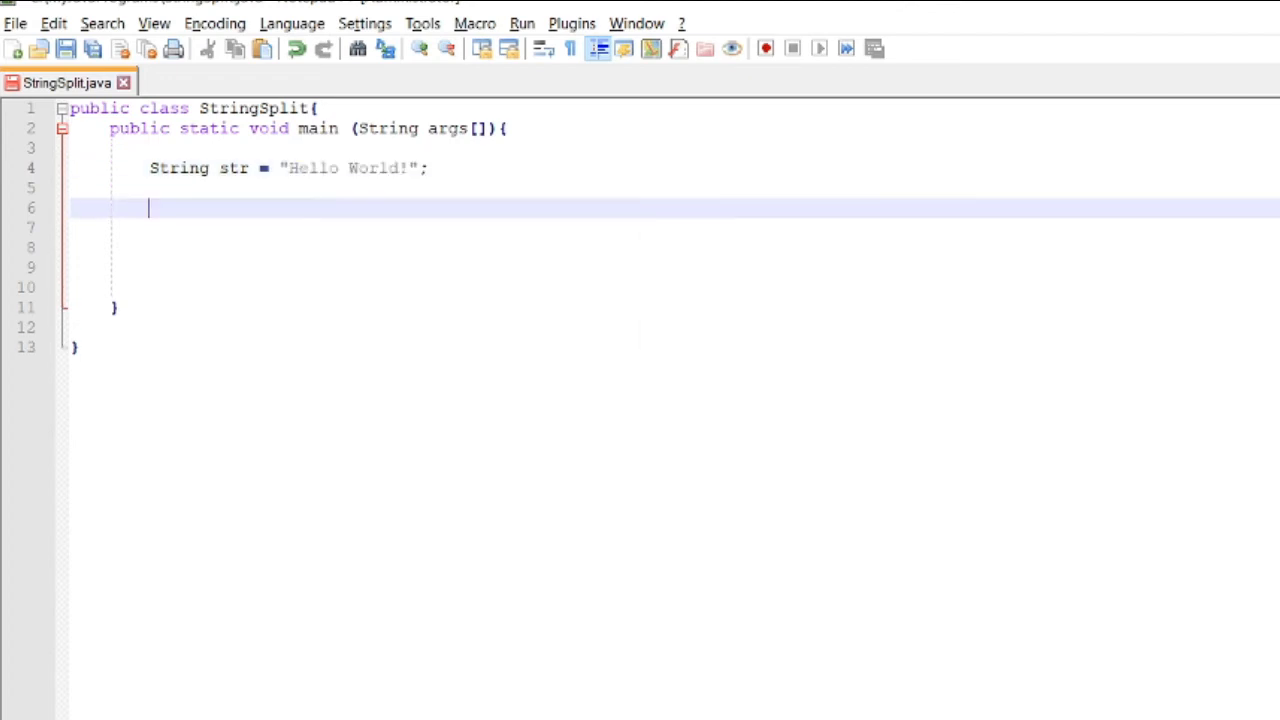
text(char []arr =)
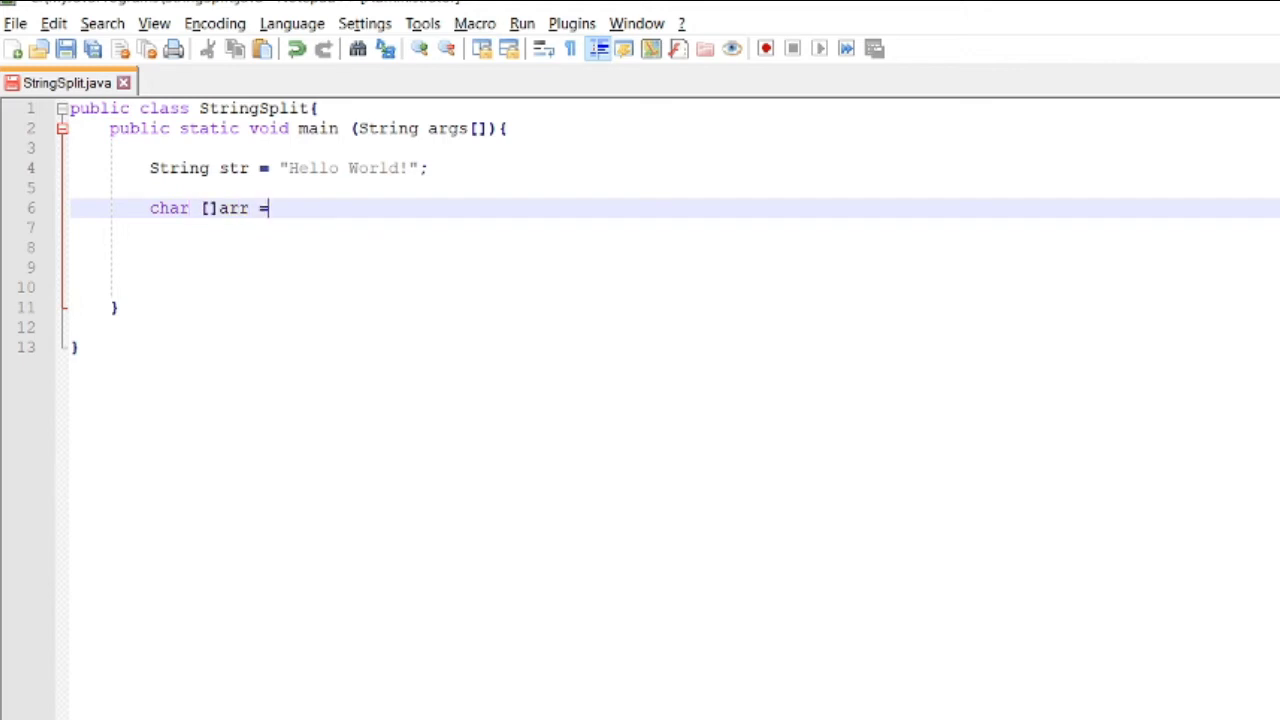
text(s)
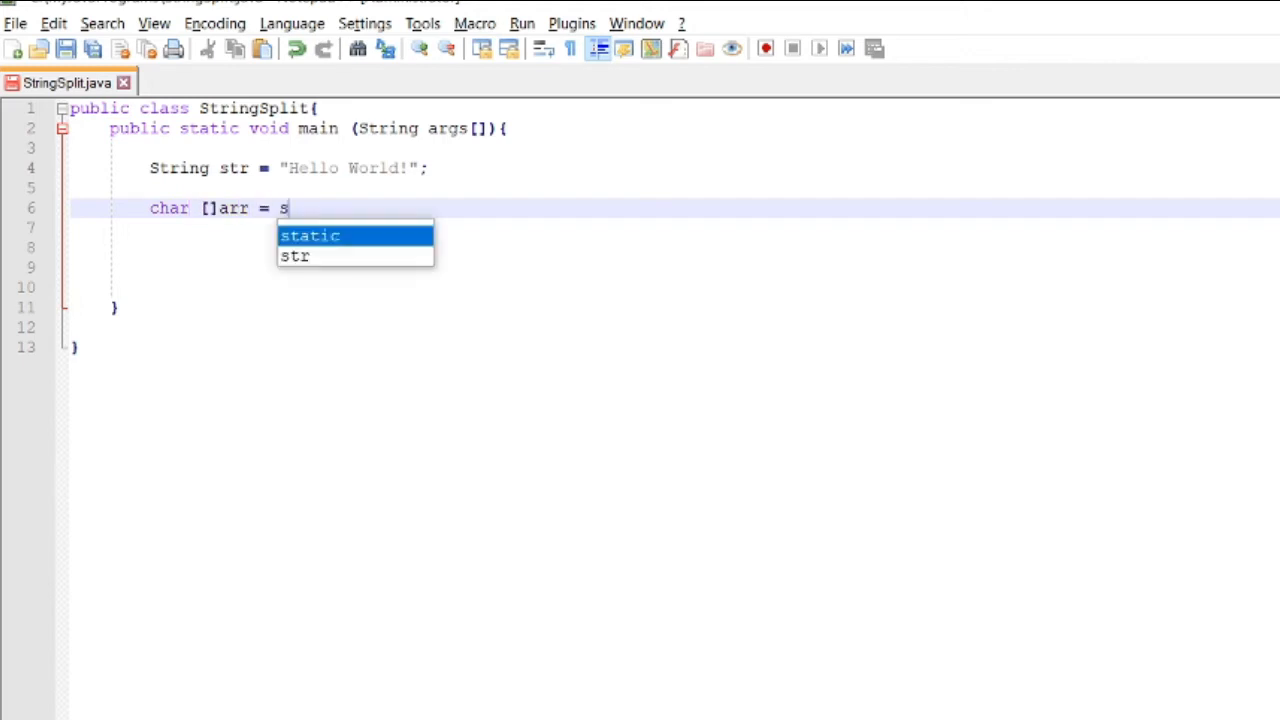
text(tr.toC)
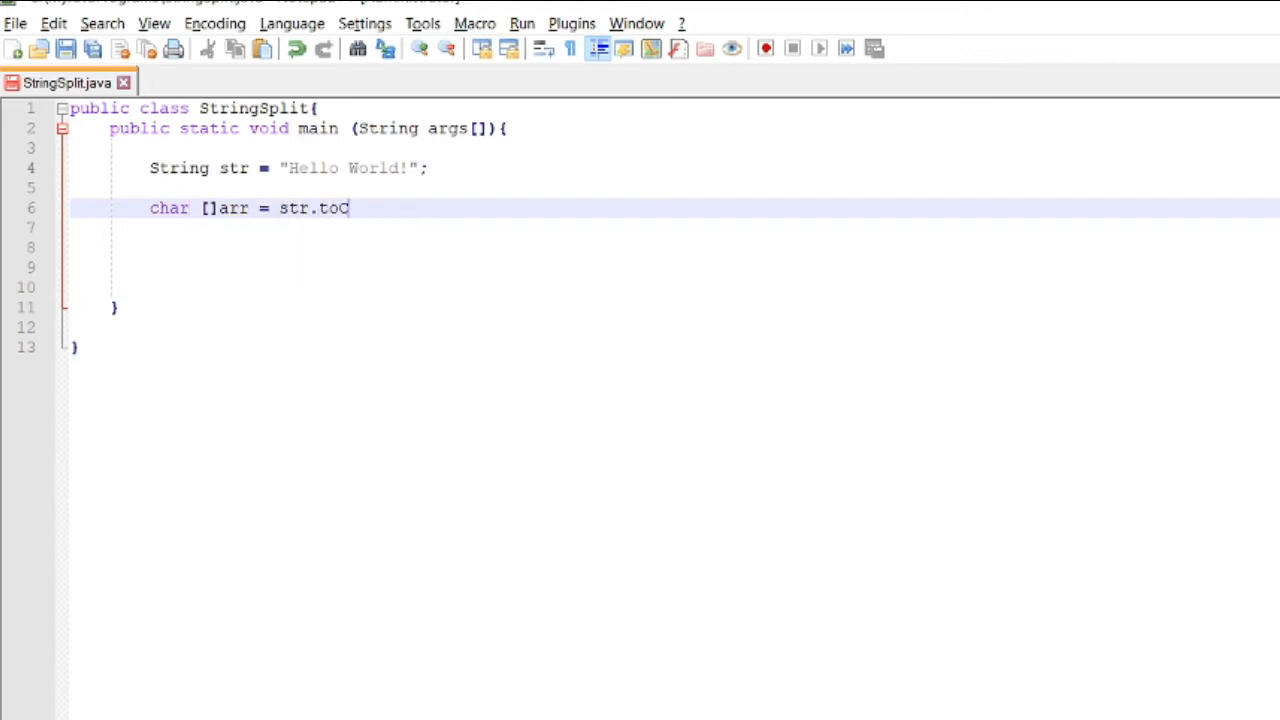
text(har)
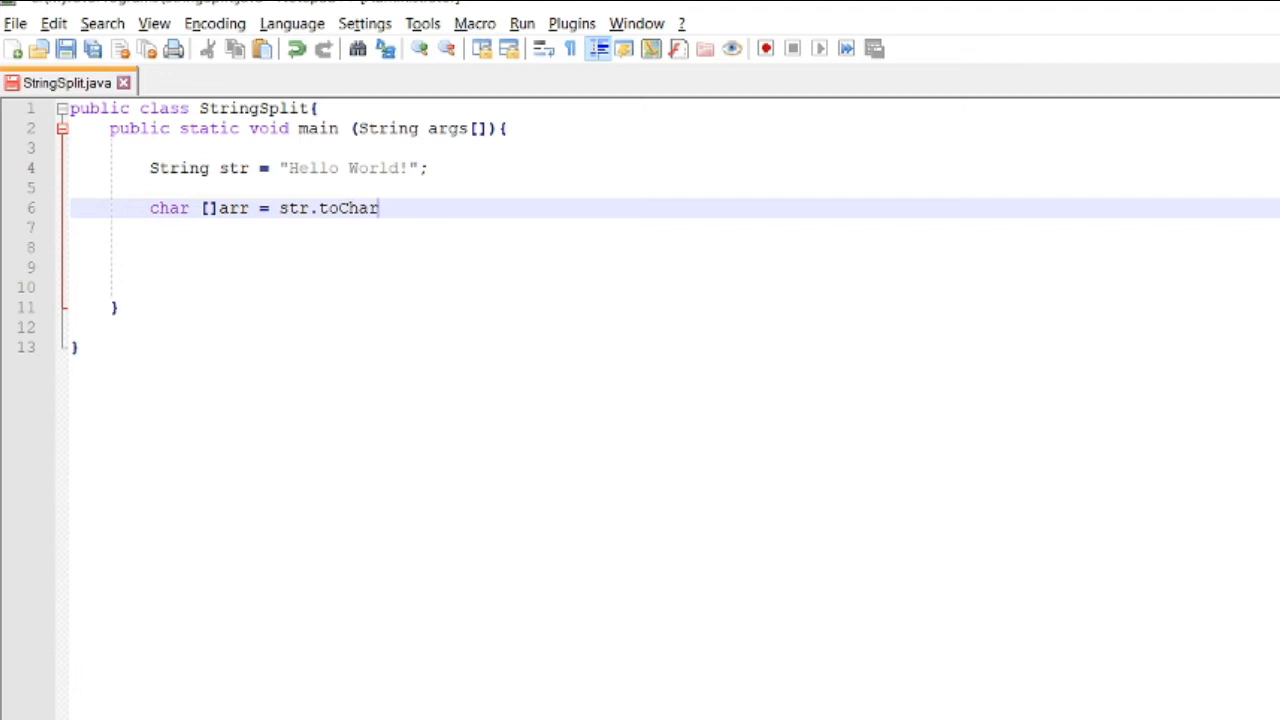
text(Array();)
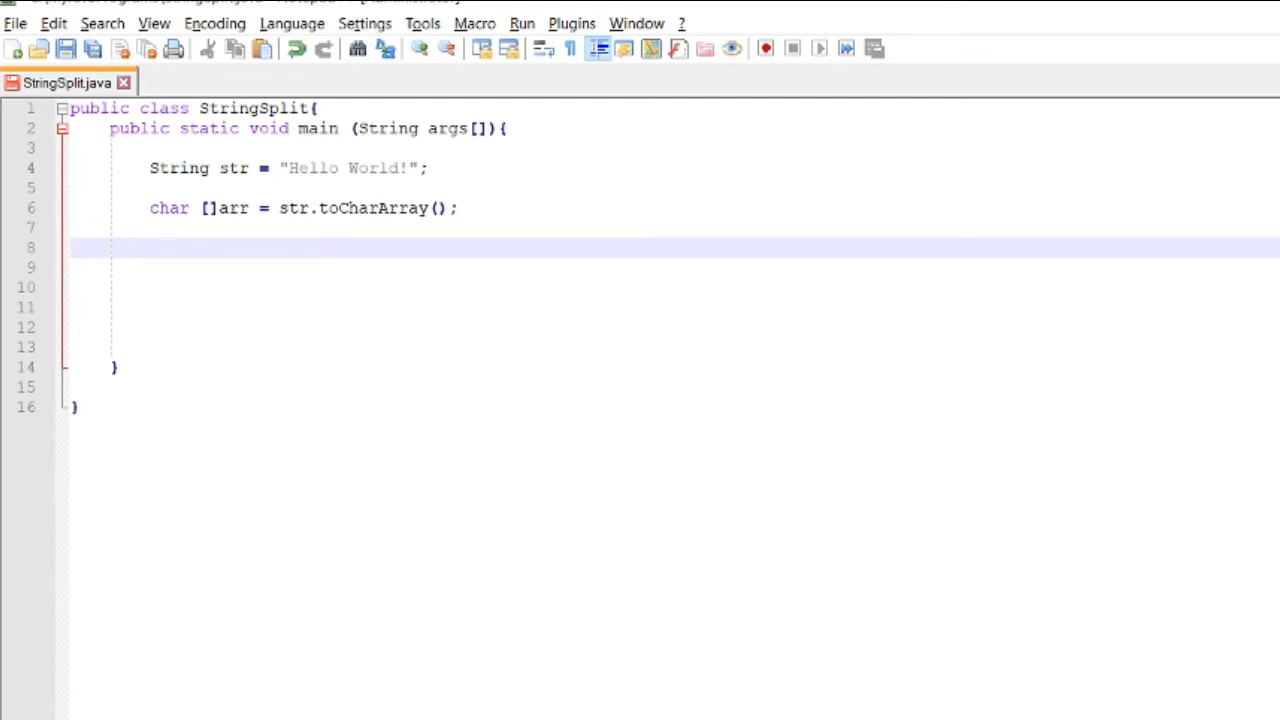
Step: Write a for loop header starting at int i=0 while i<arr.length
text(for)
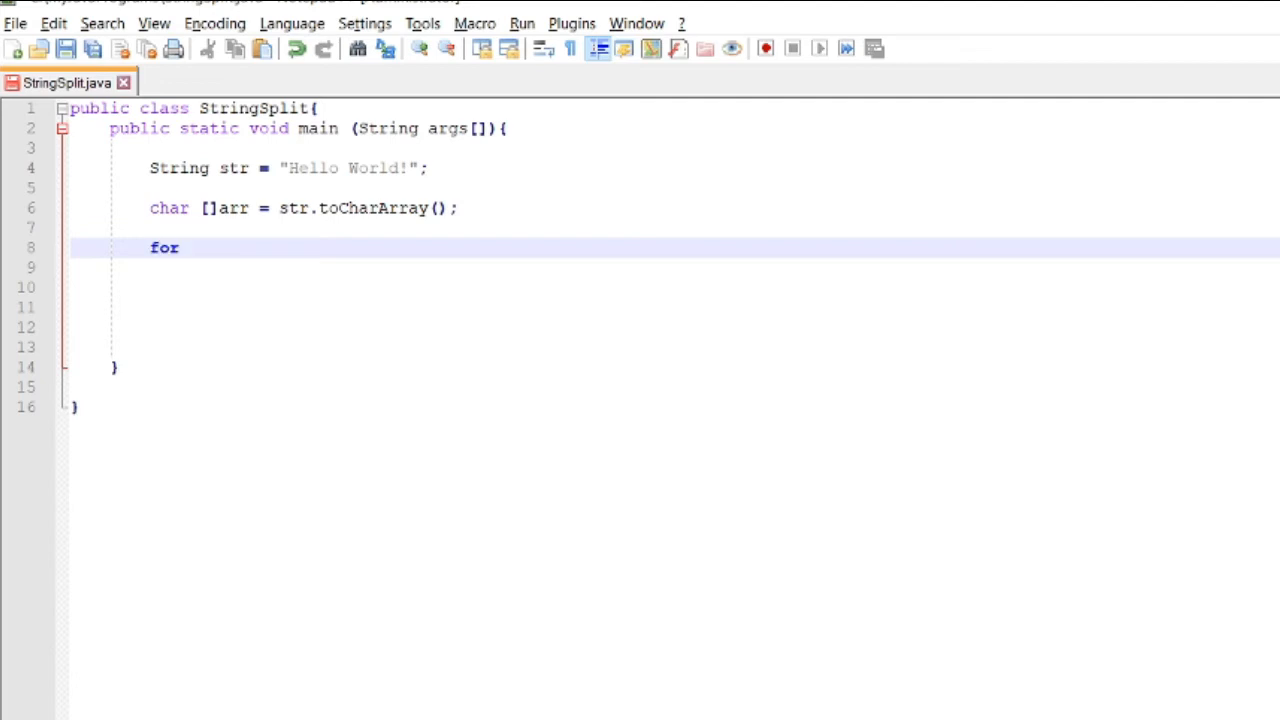
text((int i)
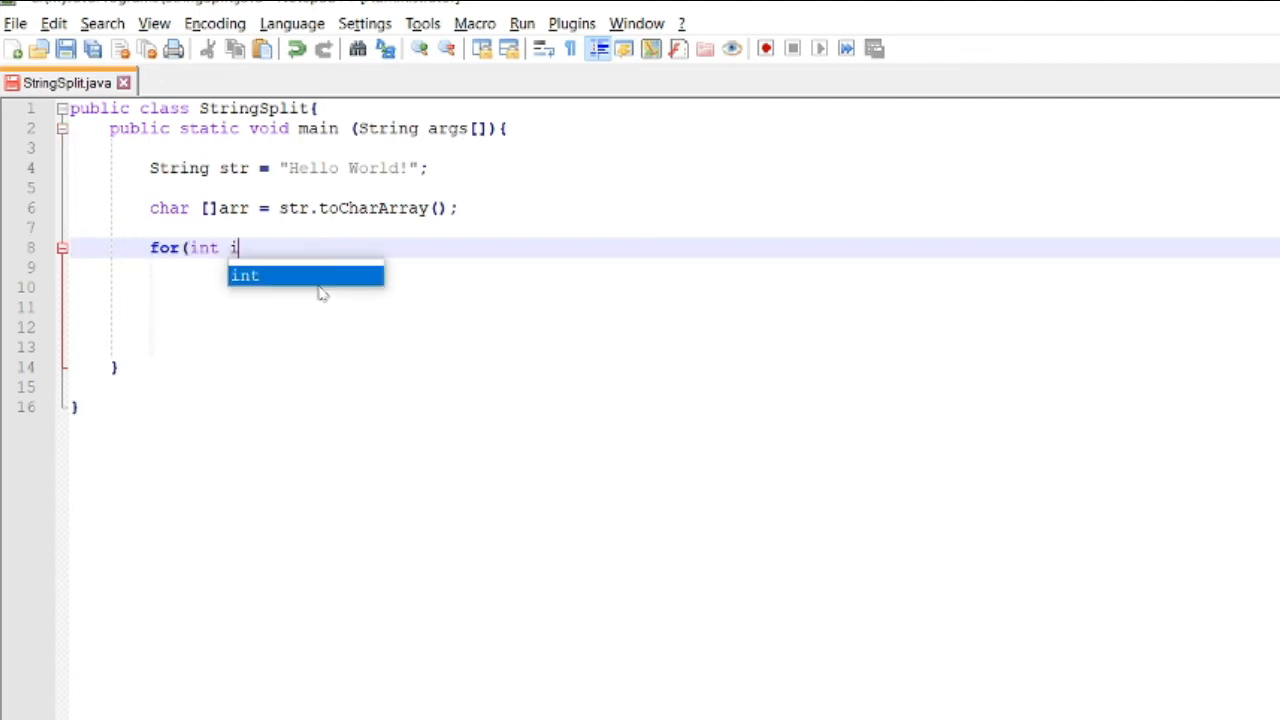
text(=0;)
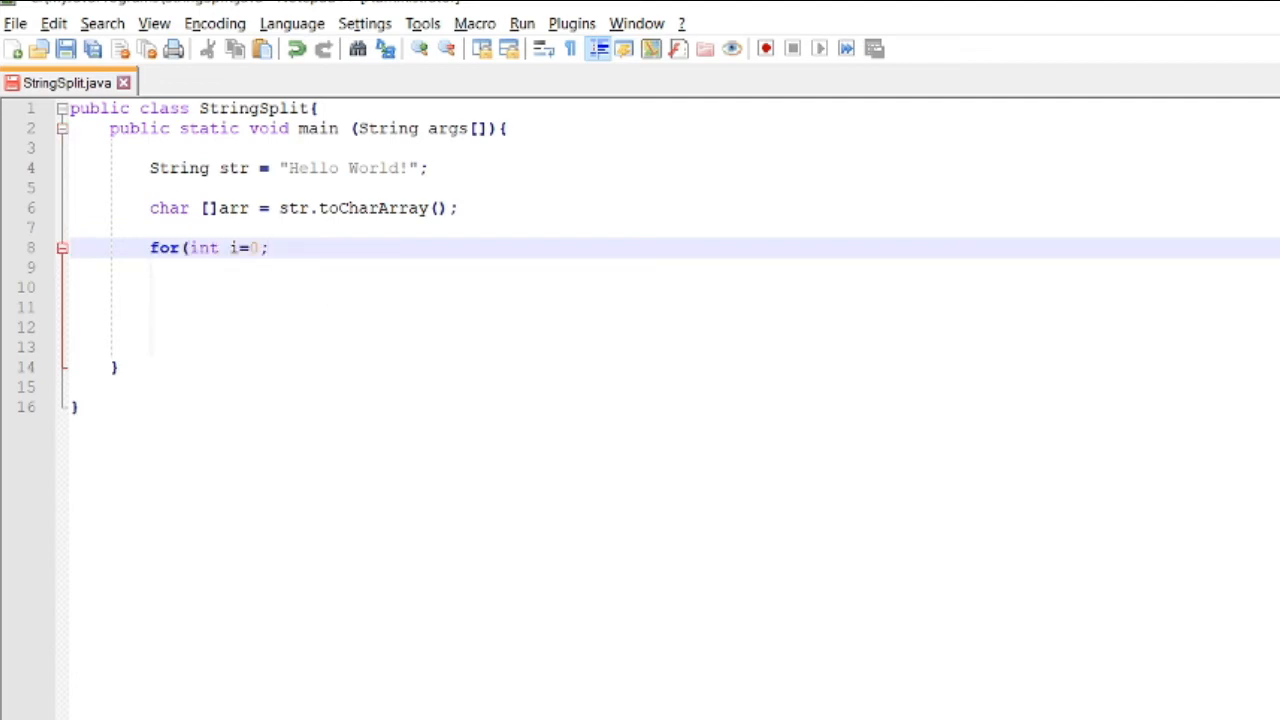
text(i<)
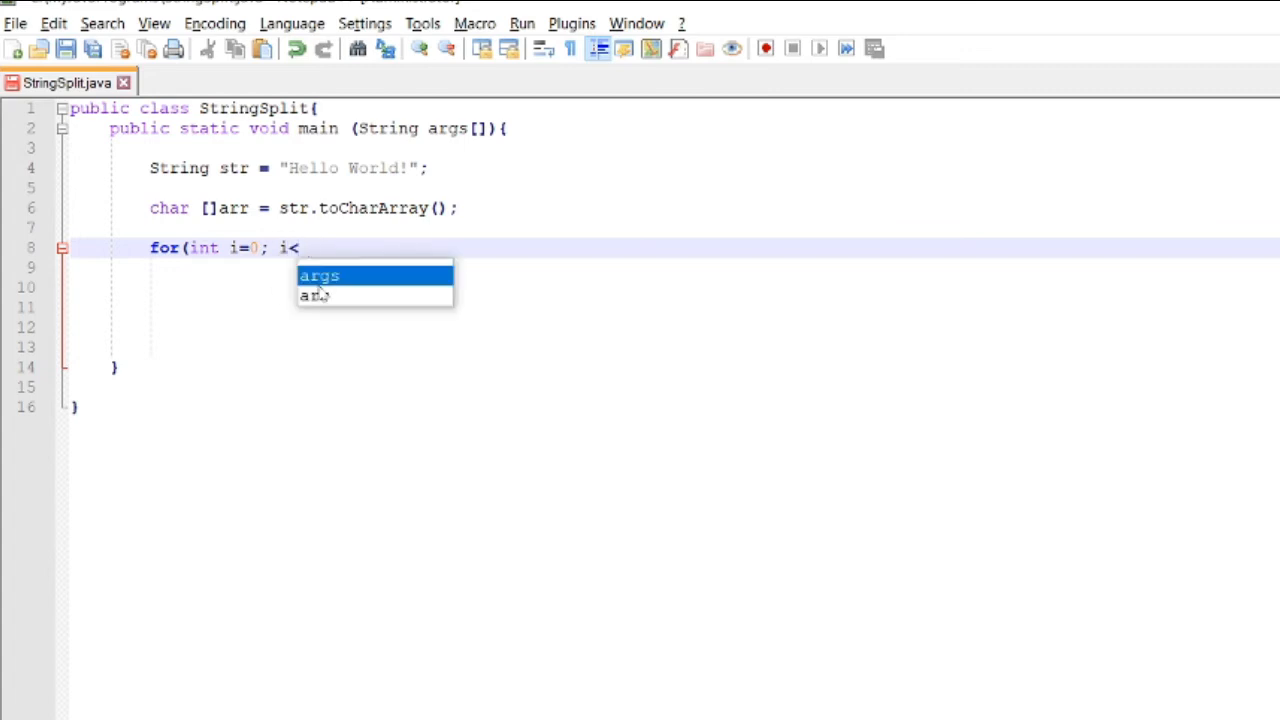
text(arr.le)
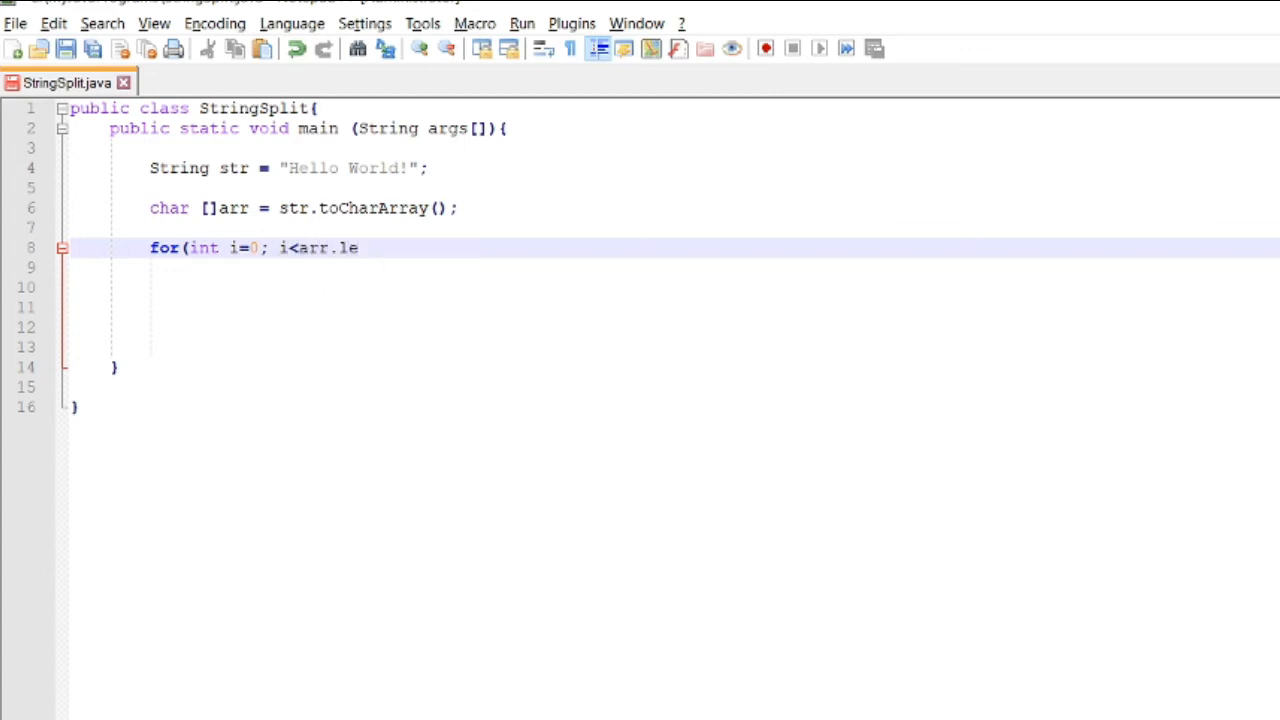
text(gnth;)
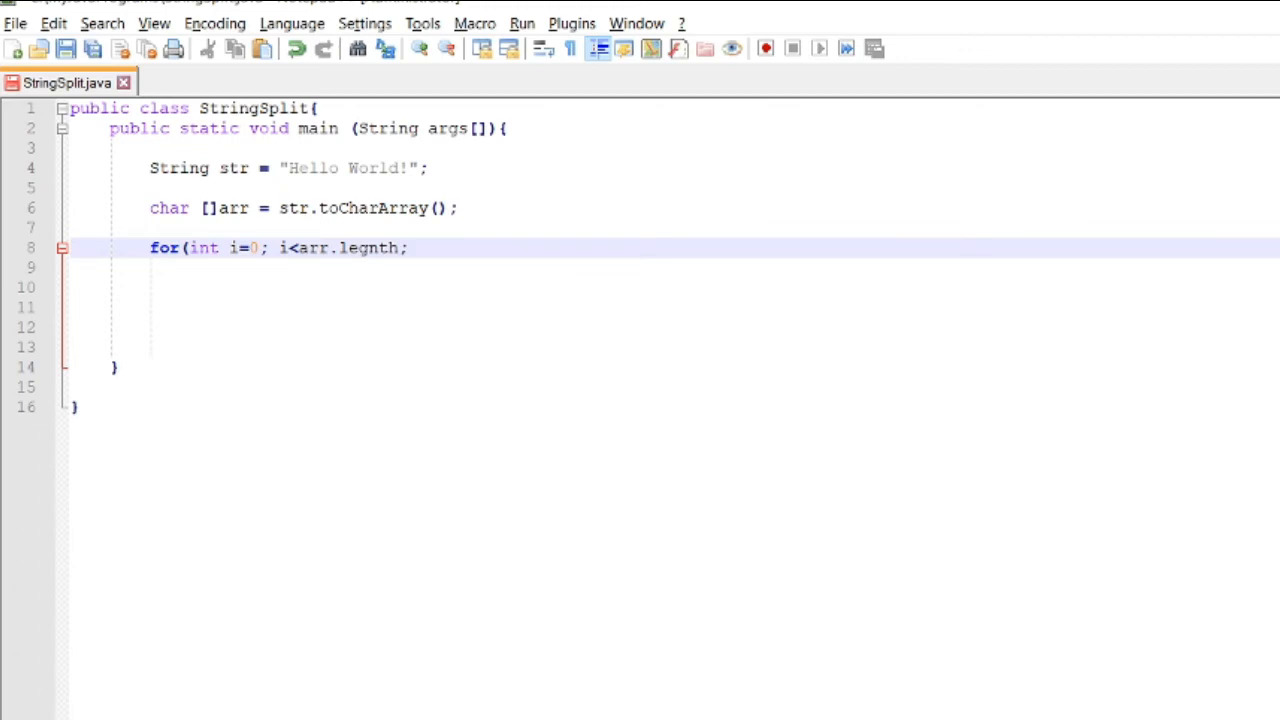
text(i++){)
click(675, 268)
text(System.out.println();)
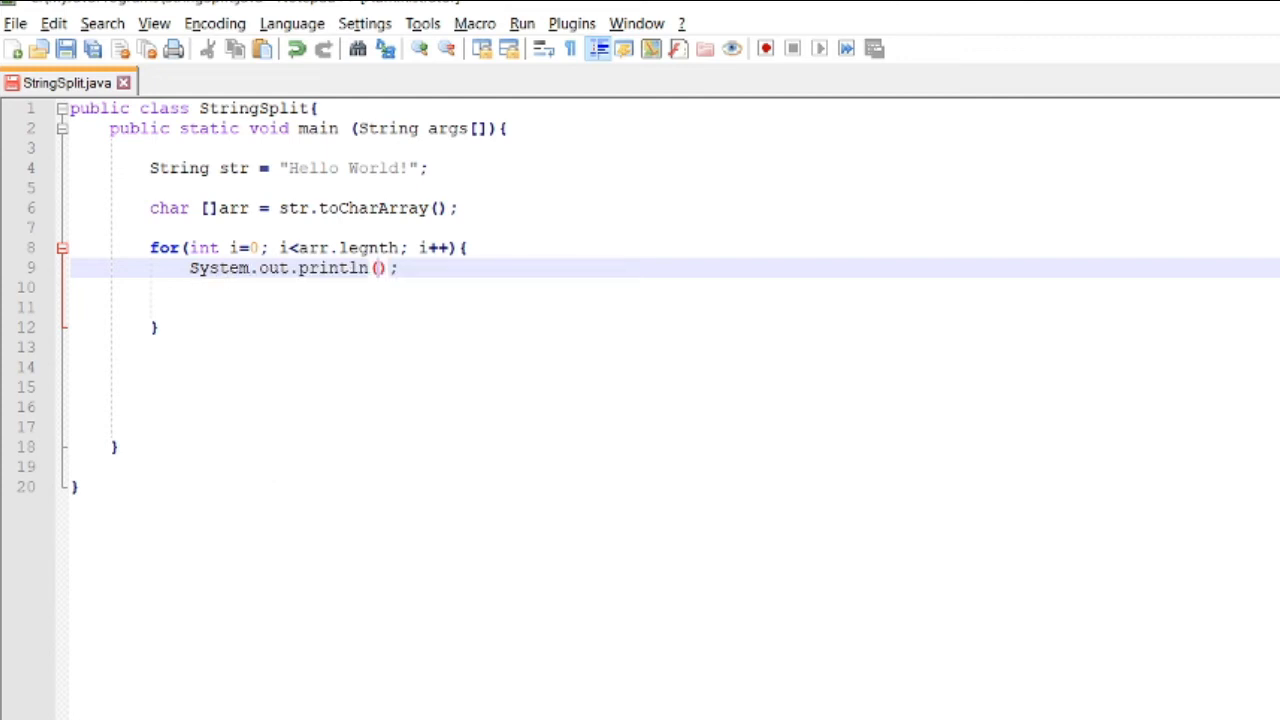
Step: Print arr[i] inside println and correct the legnth typo to length
text(arr[i)
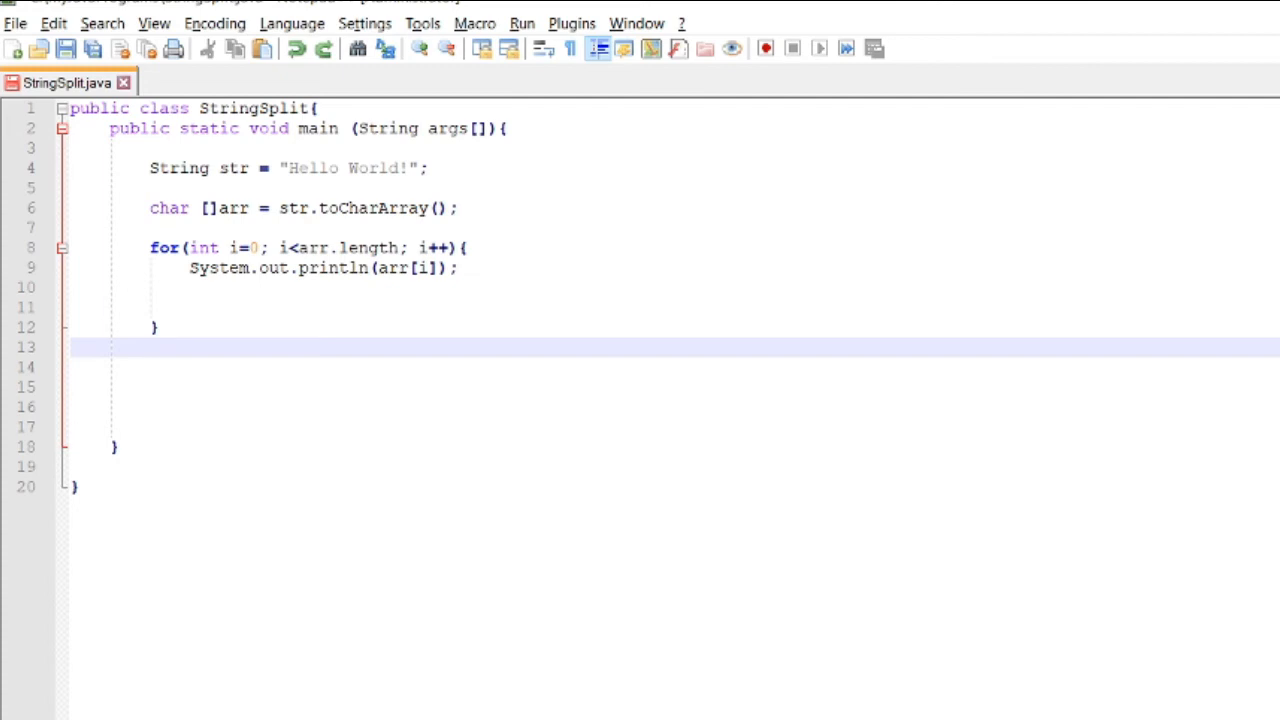
Step: Change the loop header to for(int i=(arr.length-1); i>=0; i--)
double_click(345, 247)
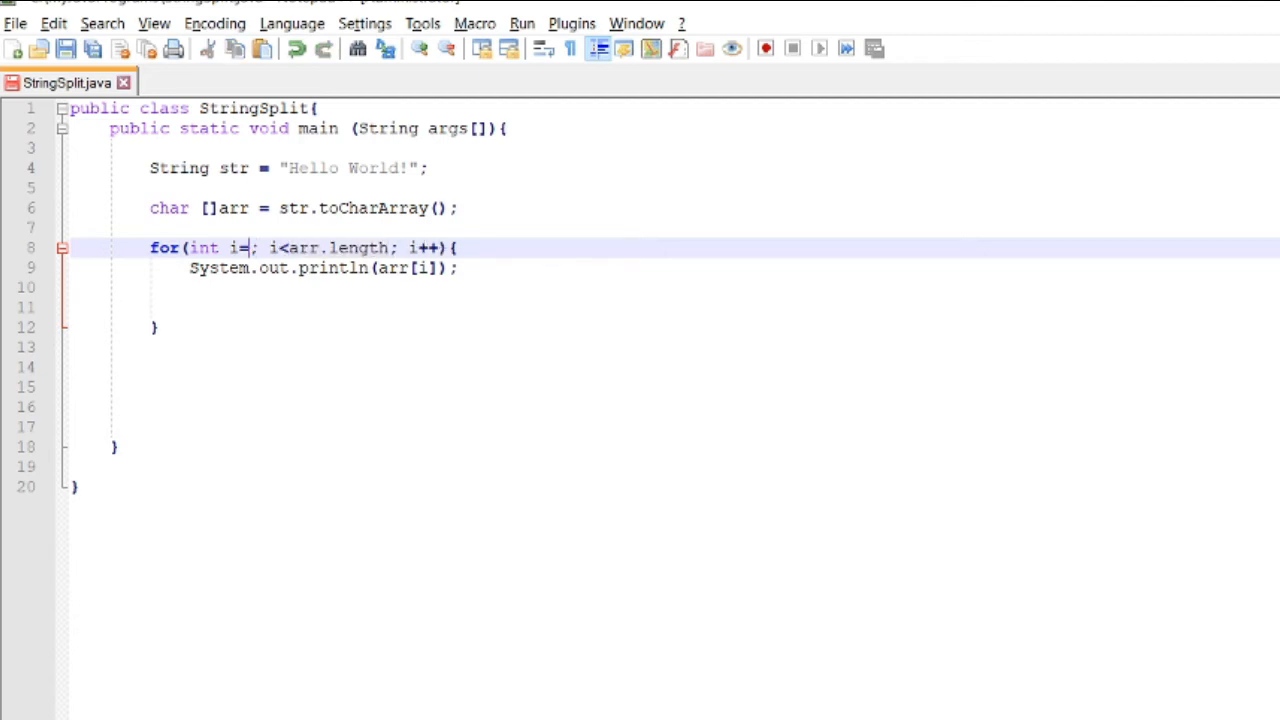
text(())
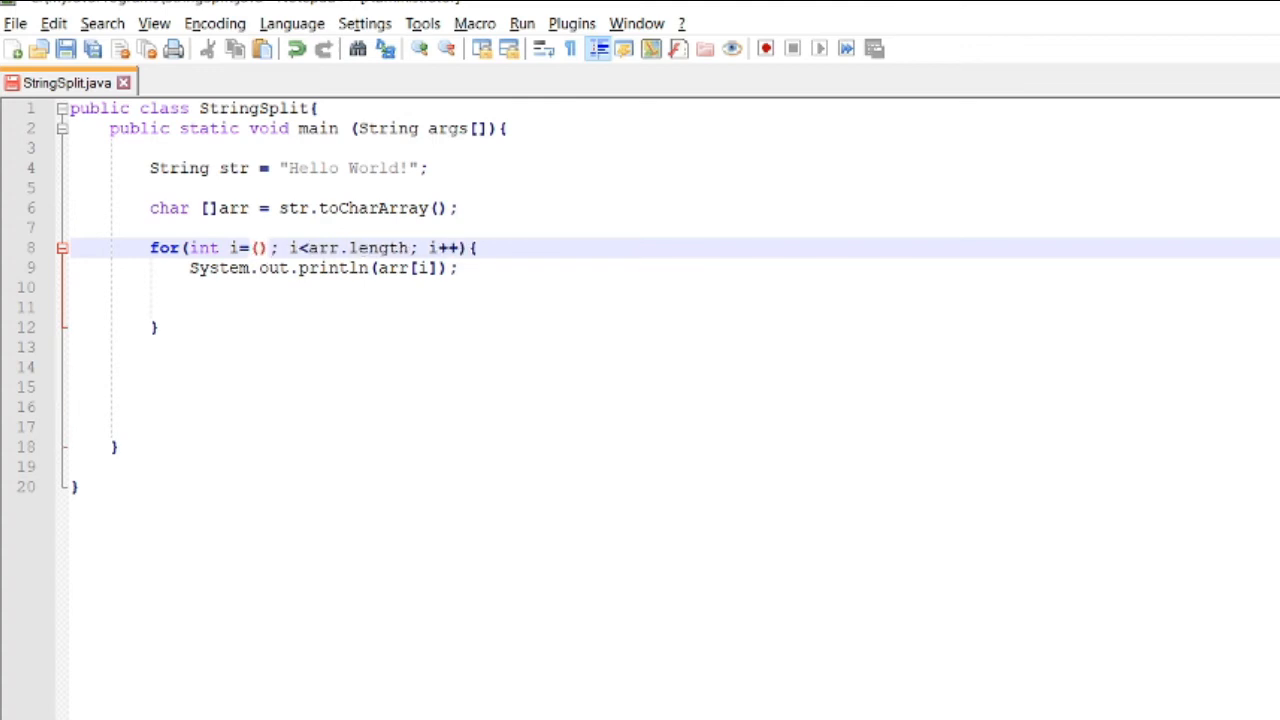
text(arr.length)
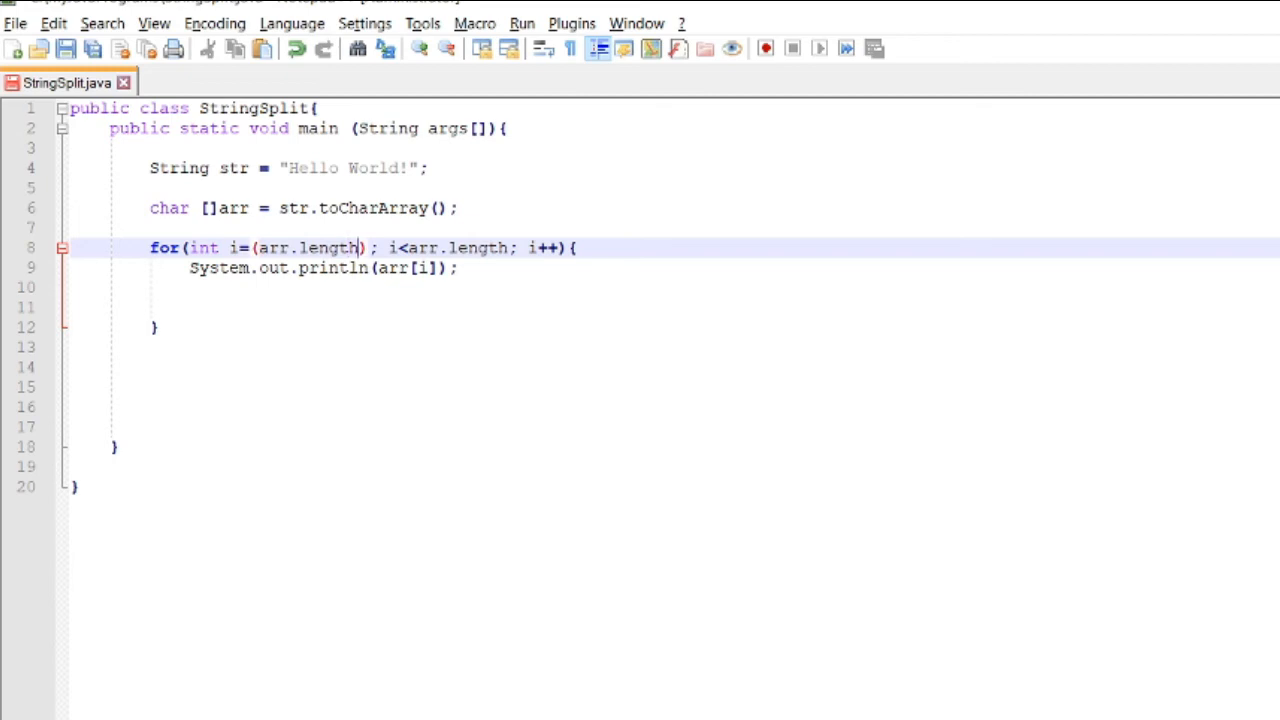
text(-1)
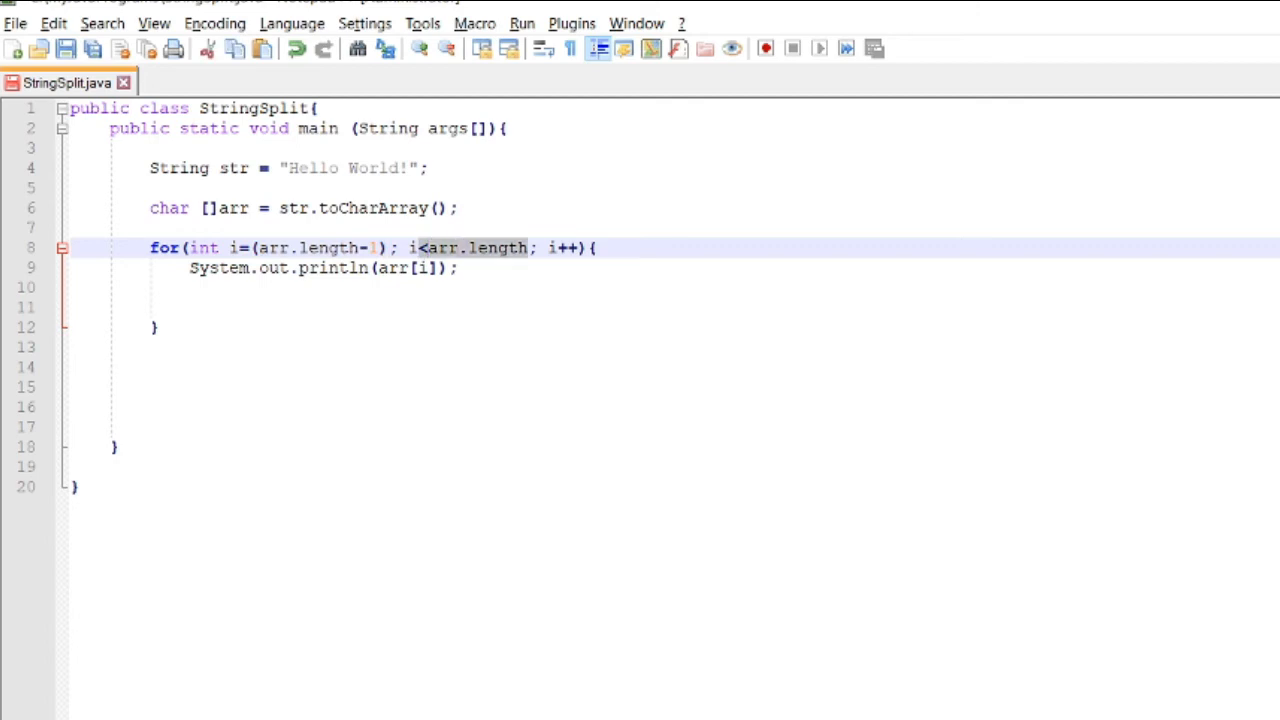
key(Delete)
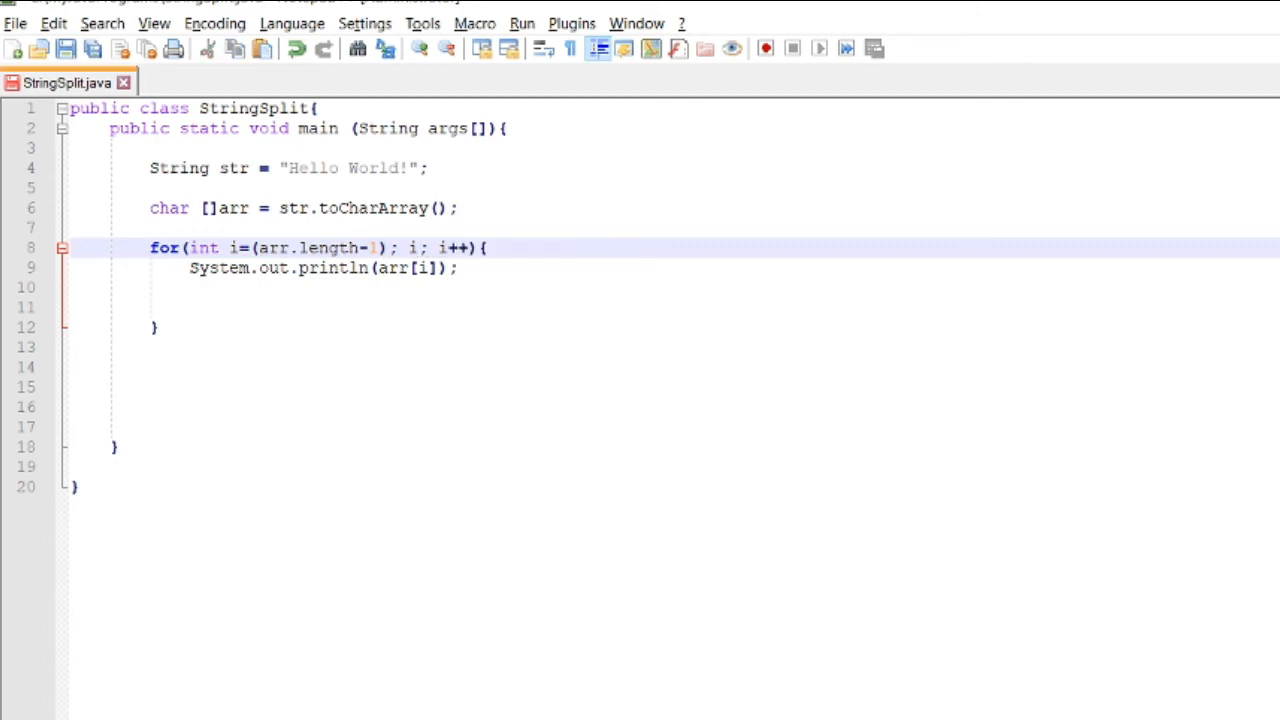
text(>=0)
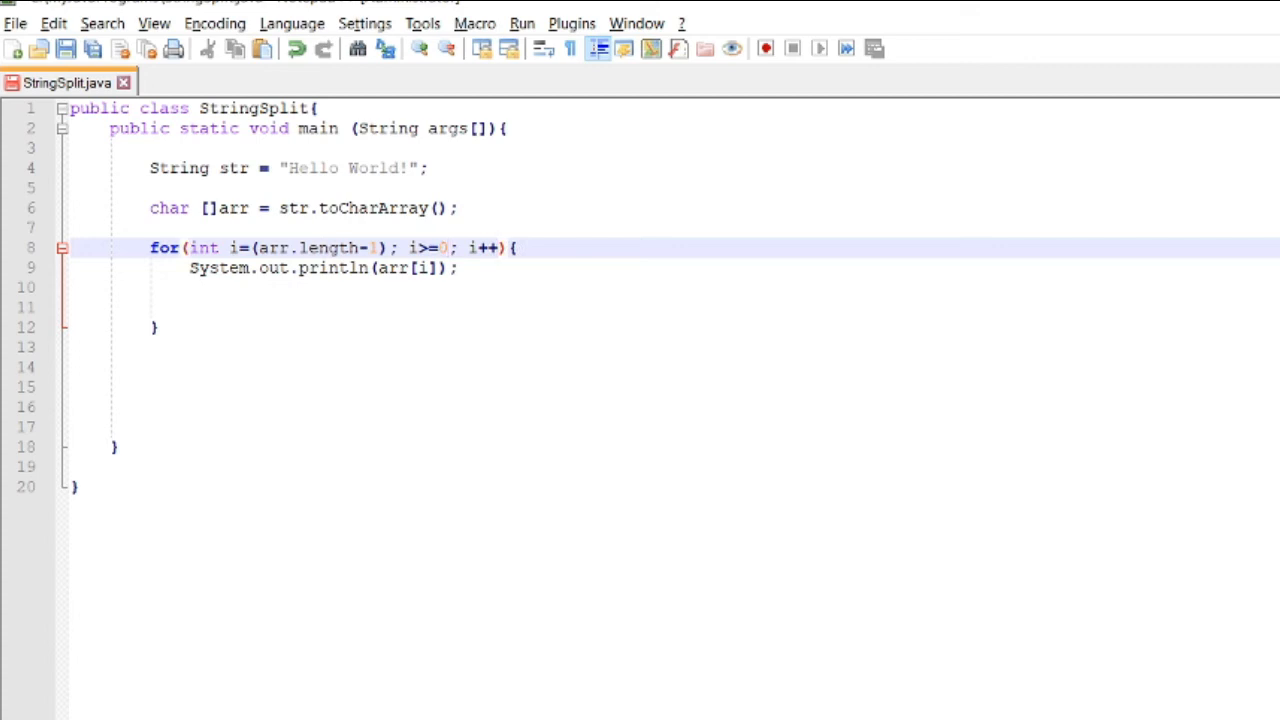
text(--)
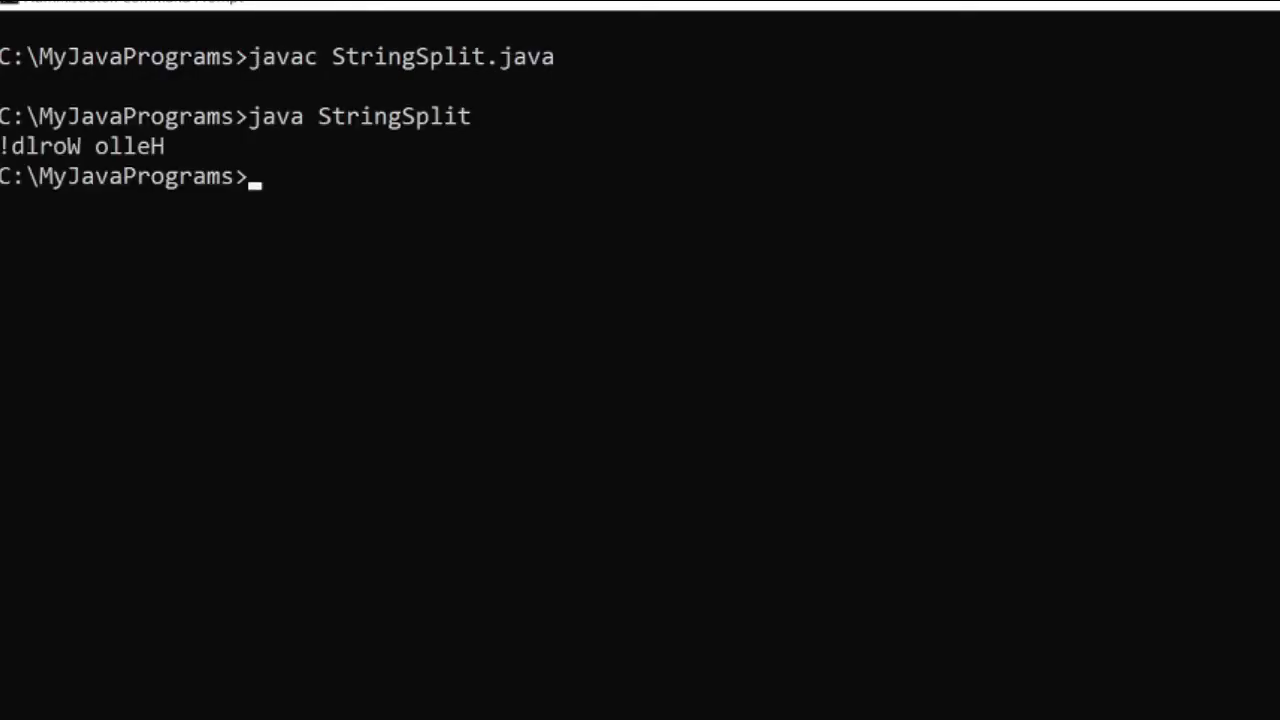
mouse_move(168, 137)
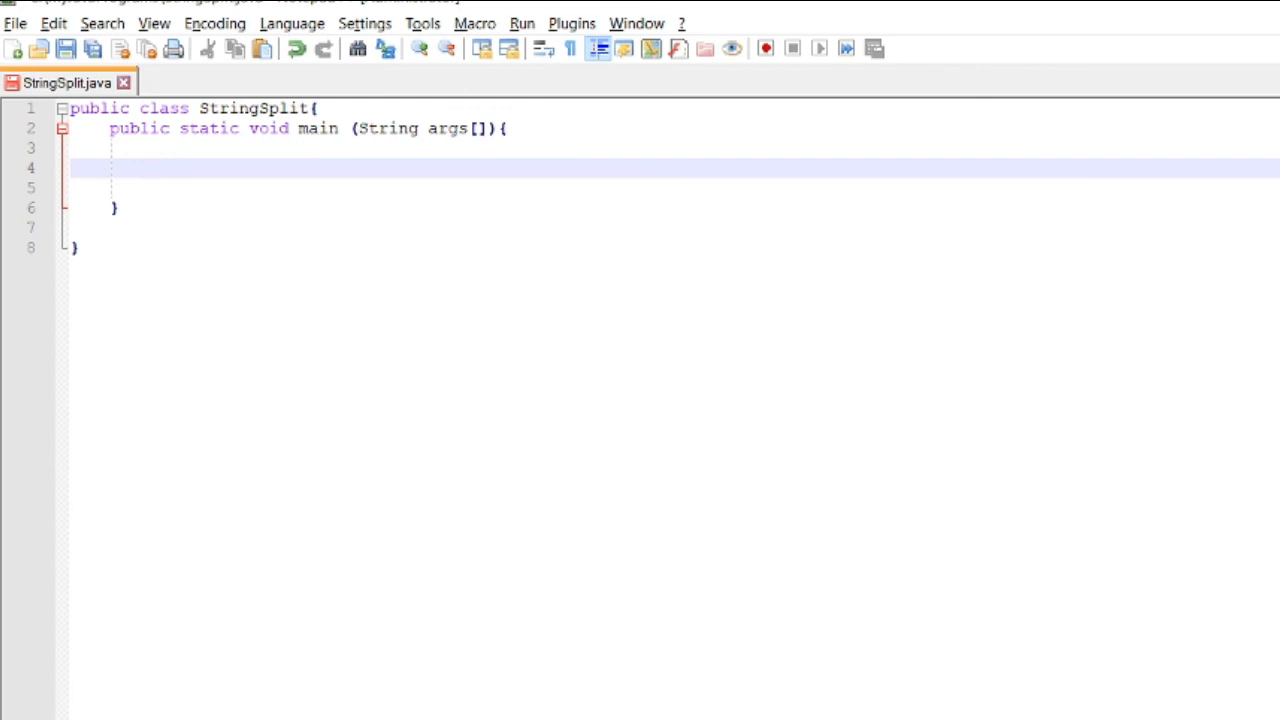
Step: Declare String str = "Welcome to the world of computers!"; and start a new line below
text(String s)
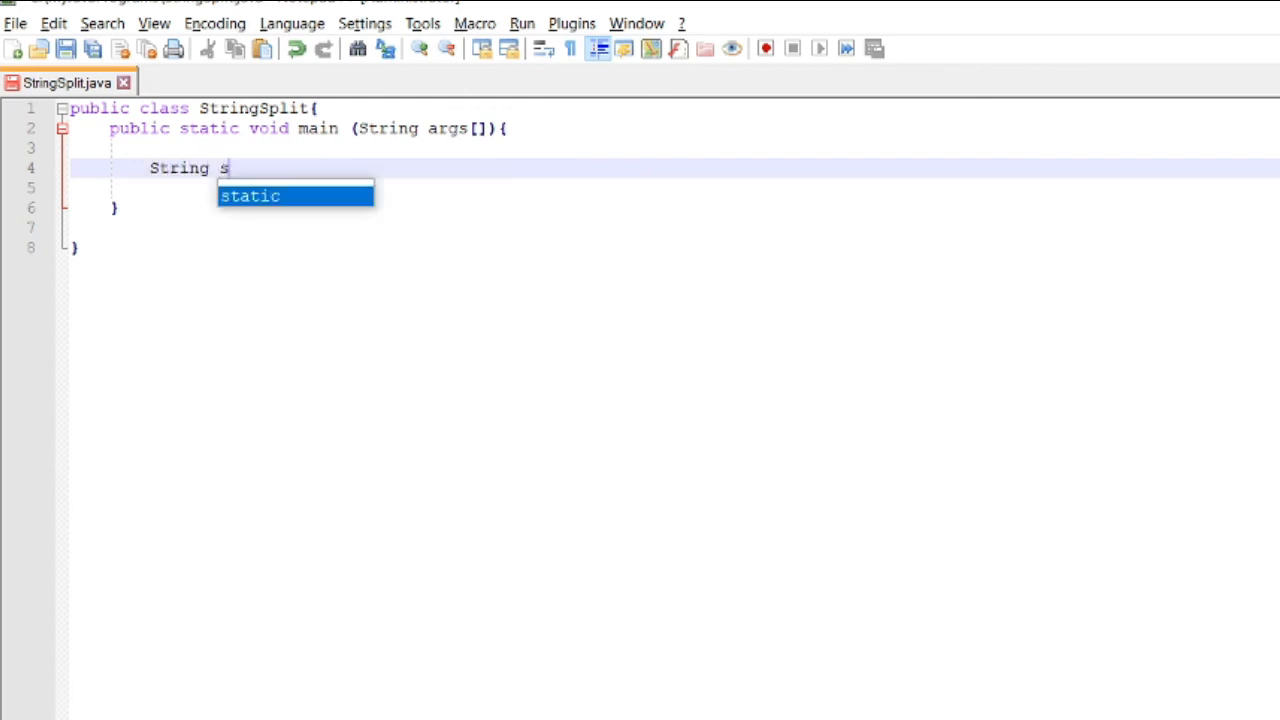
text(tr = "")
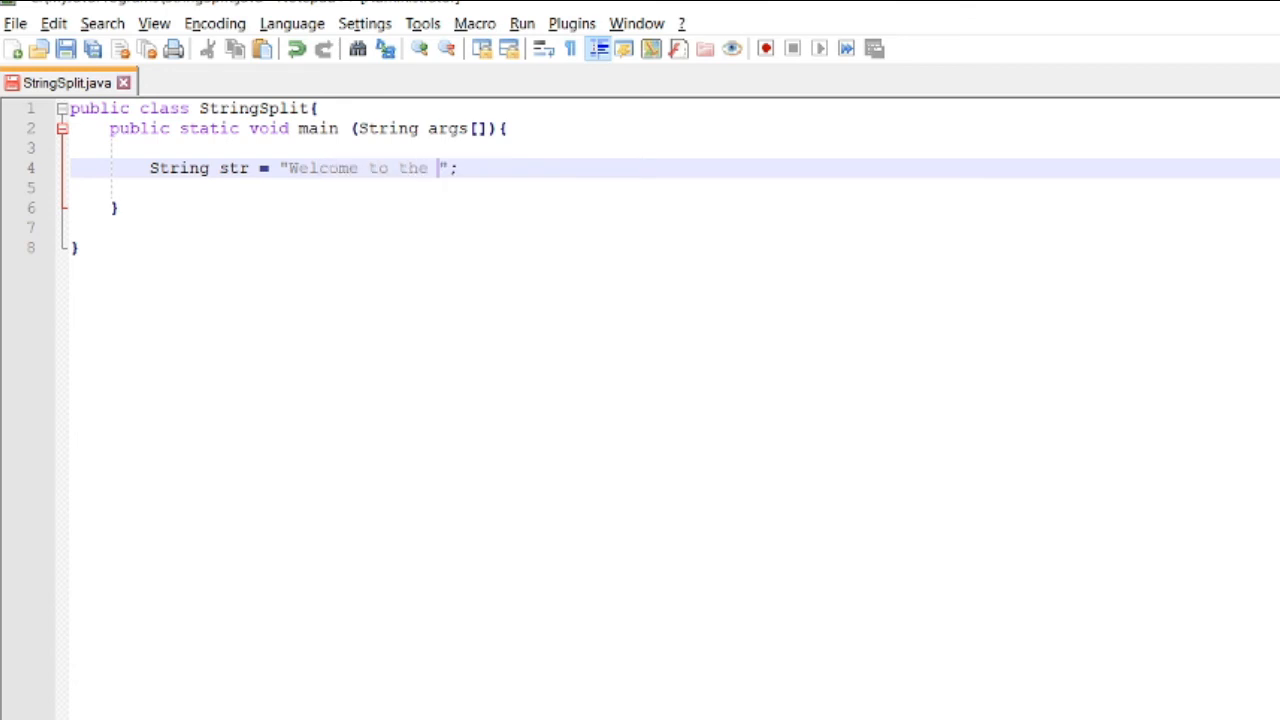
text(world of com)
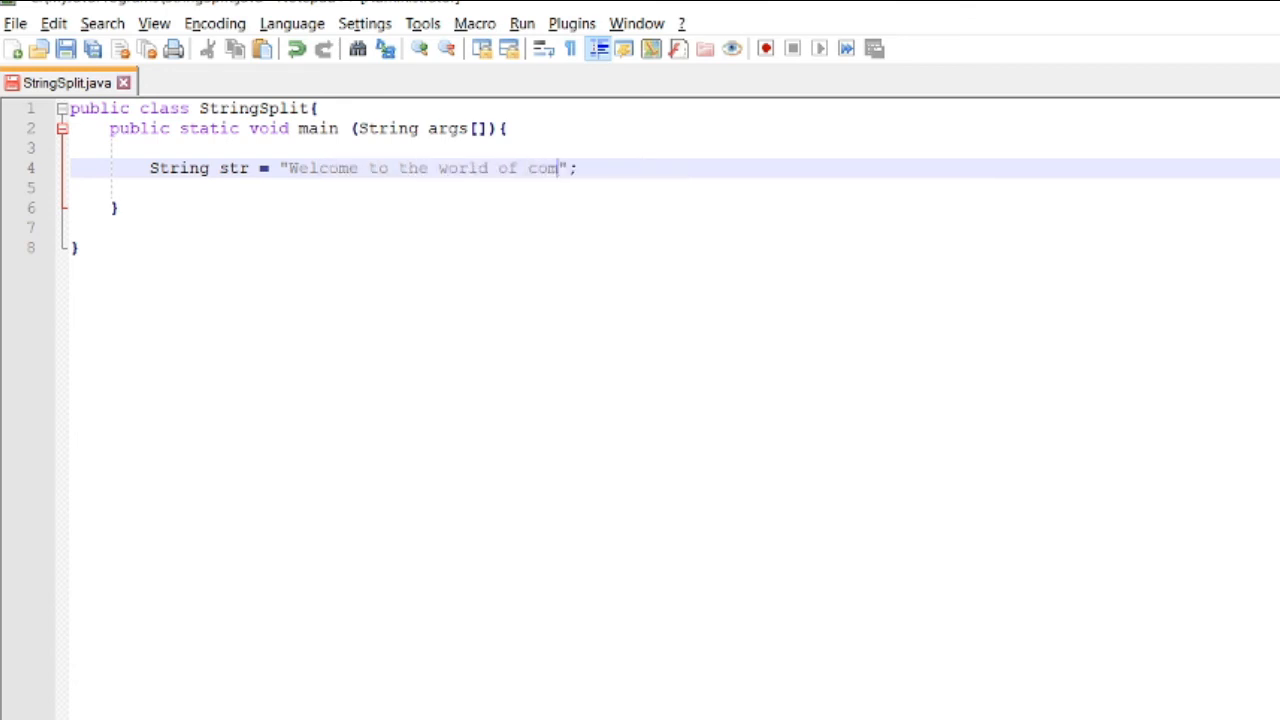
text(puters!)
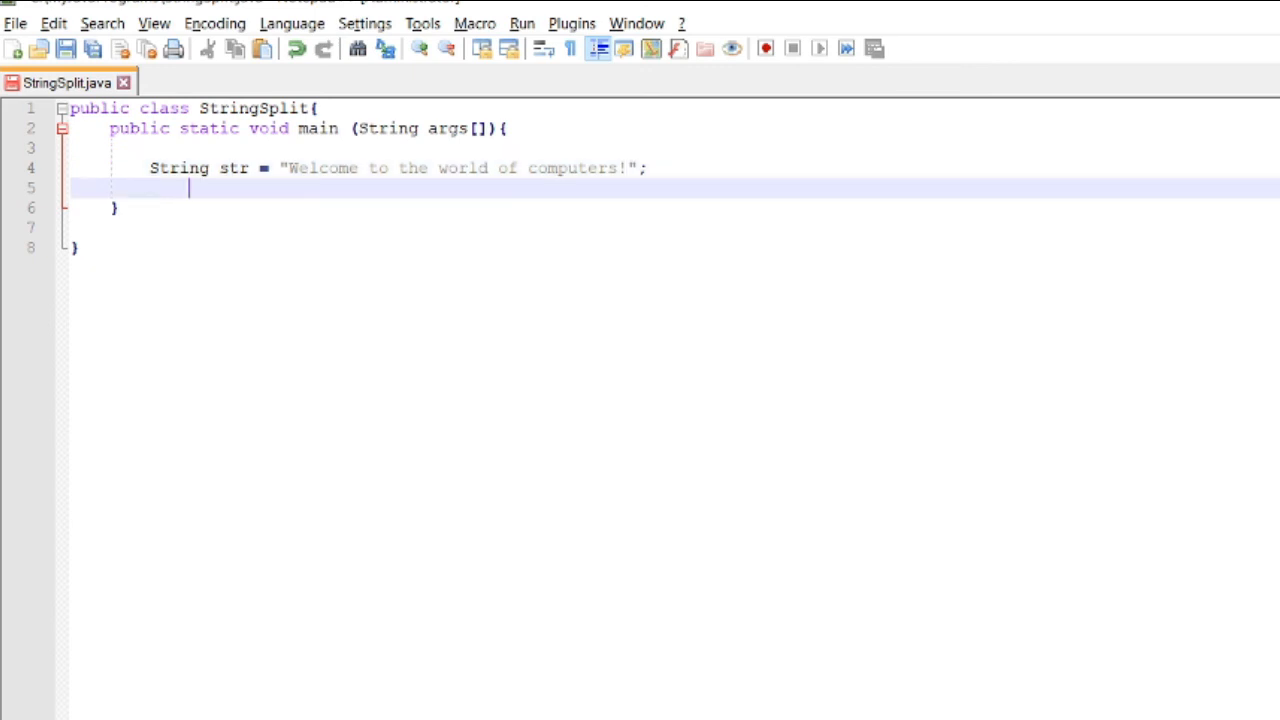
key(Enter)
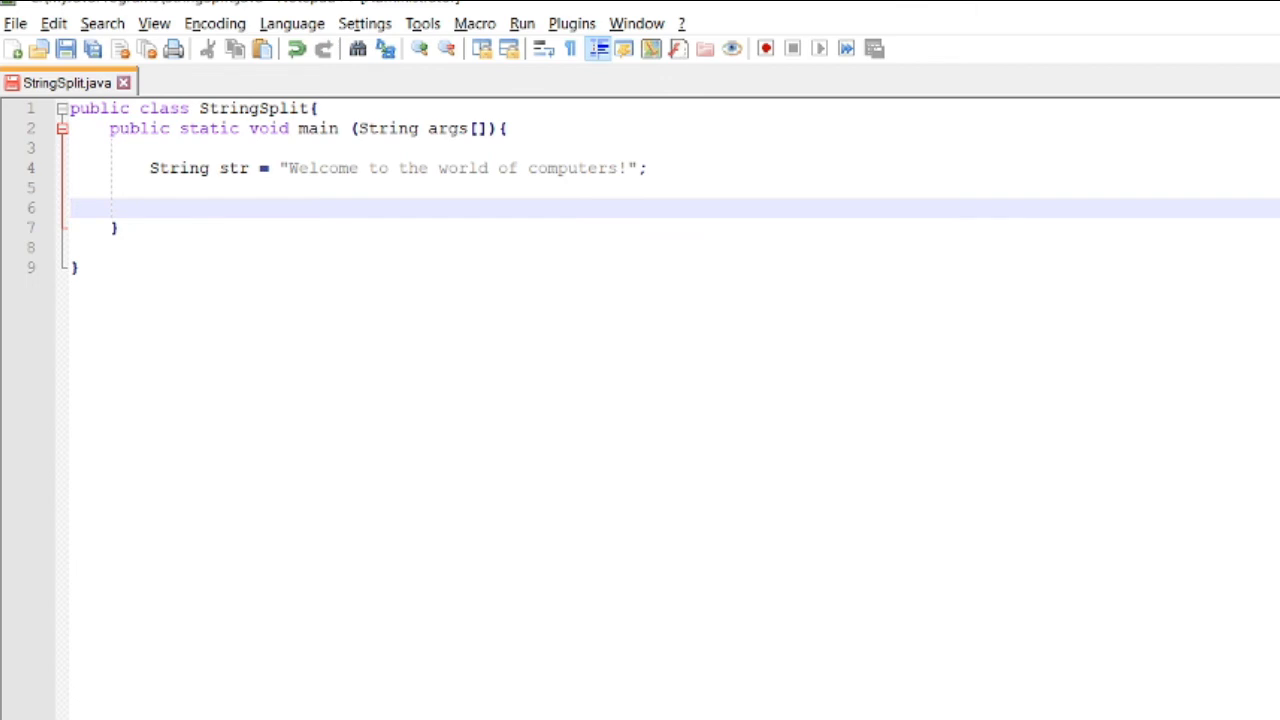
Step: Type a System.out.println(); statement on line 6
text(S)
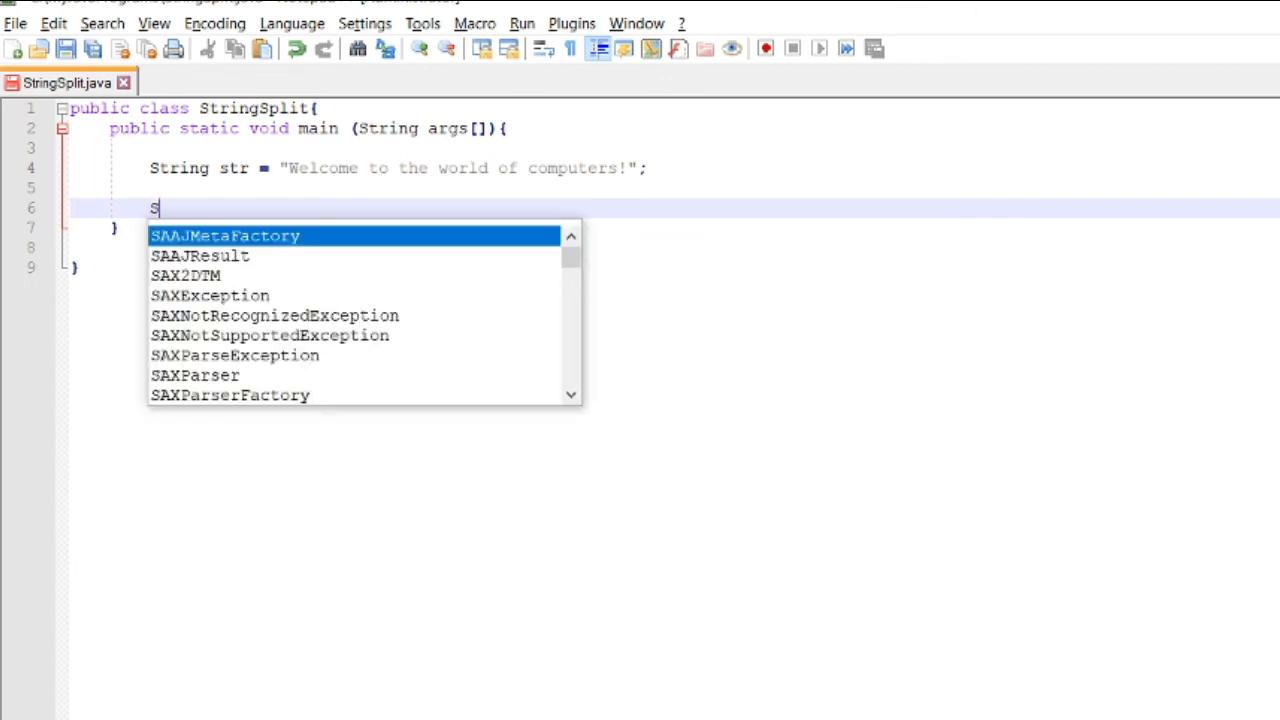
key(Escape)
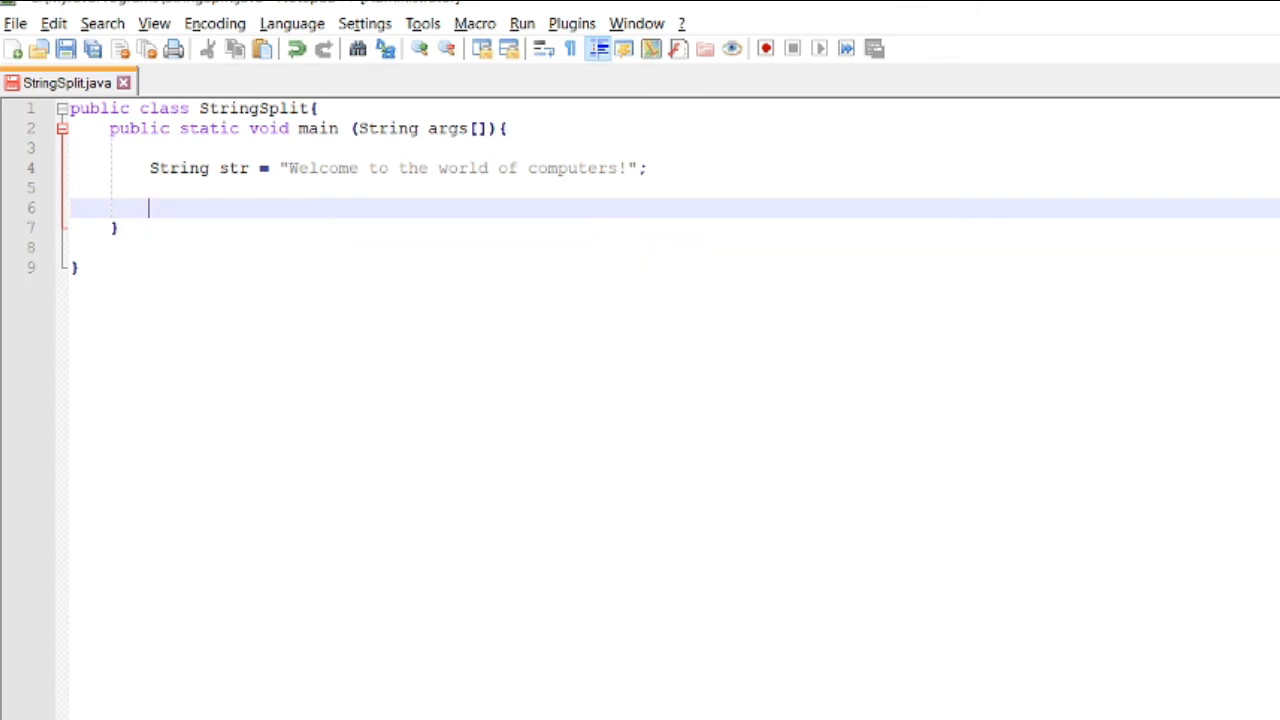
text(Sys)
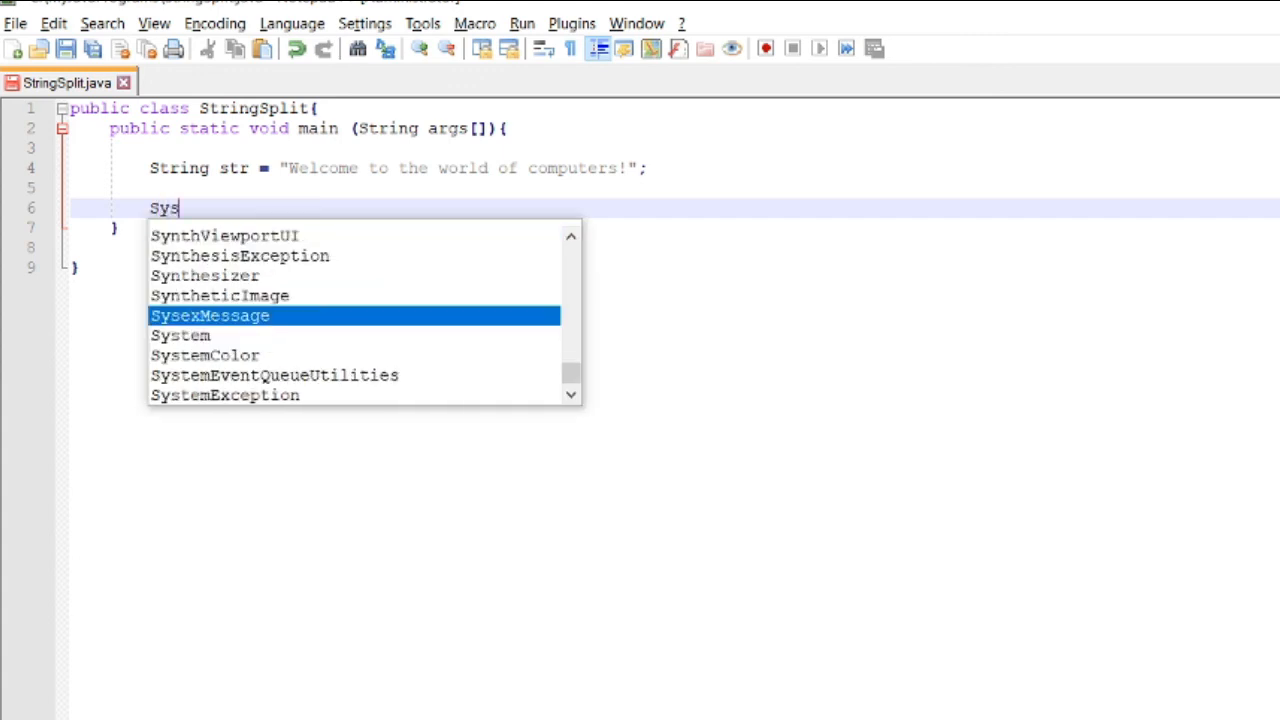
text(System.tou.)
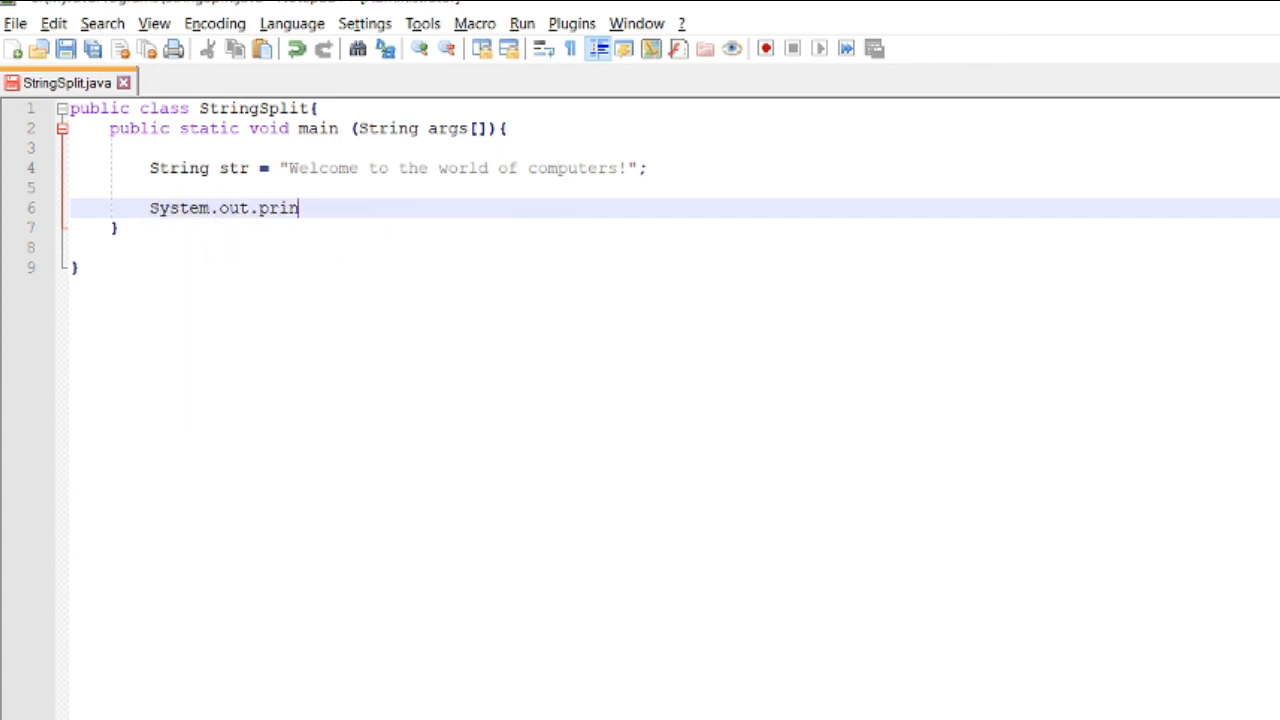
text(tln())
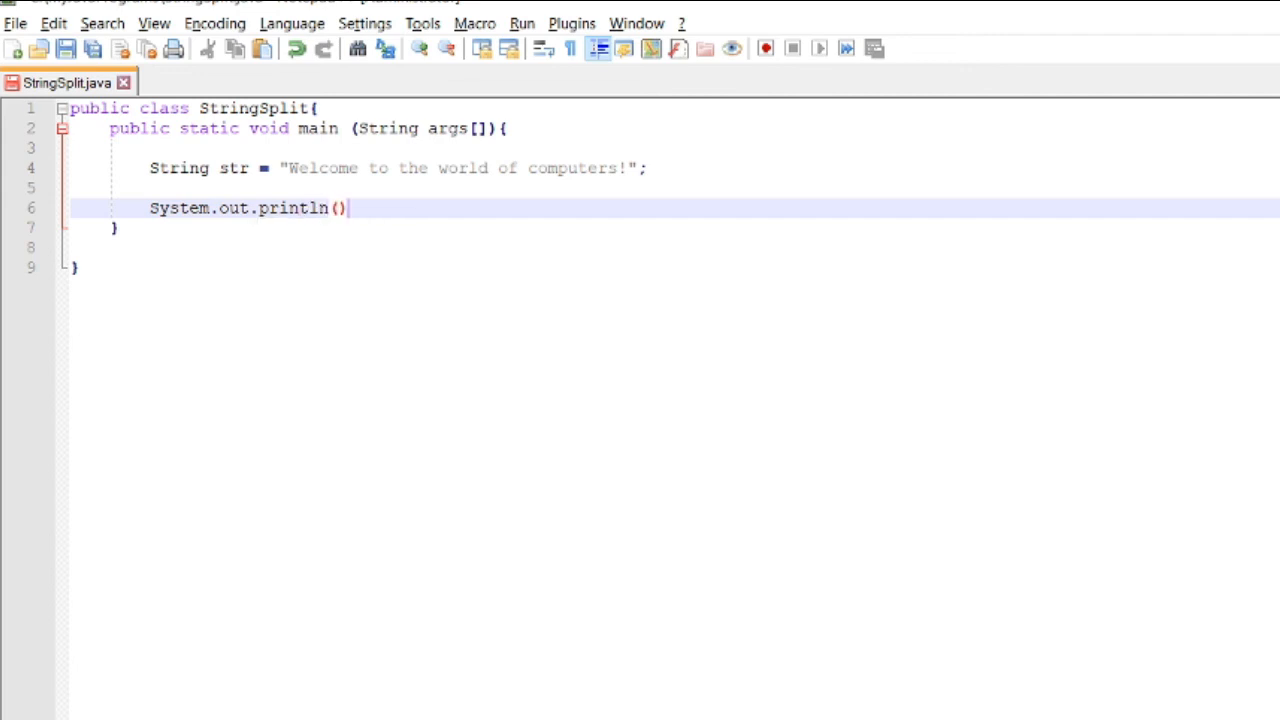
text(;)
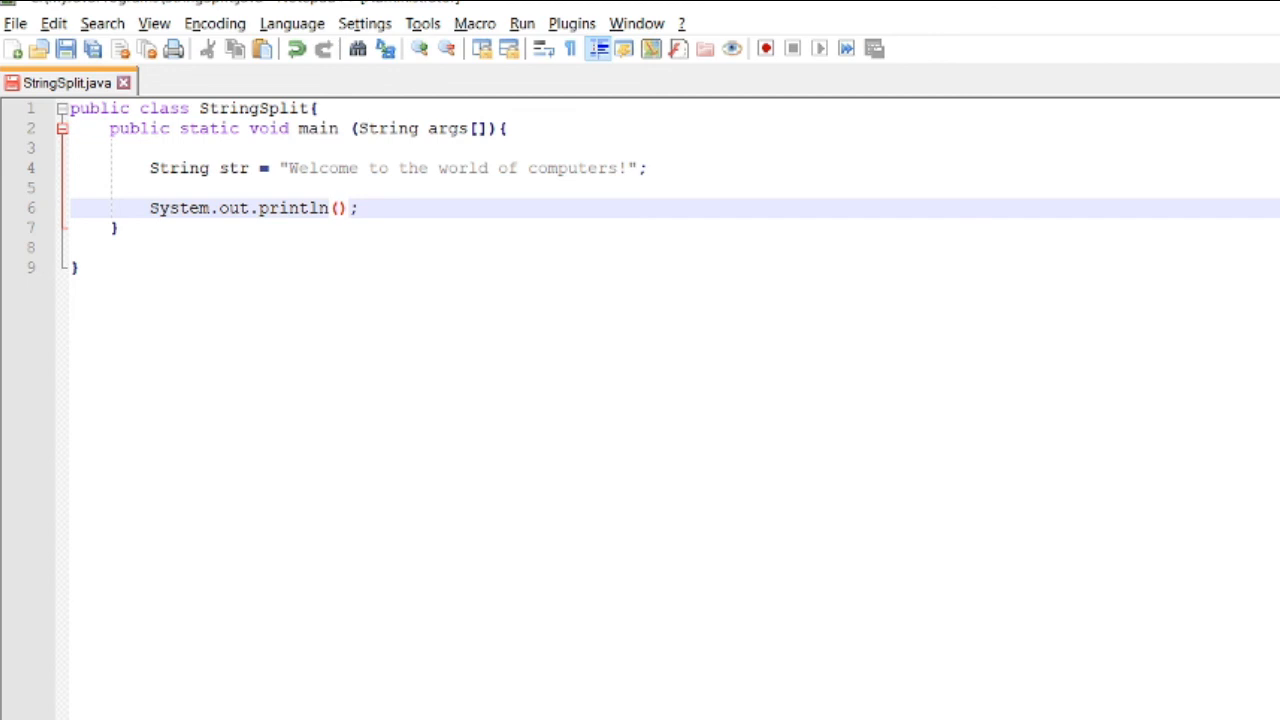
Step: Print str.substring(5, 21), then trim the end index down to 2
text(st)
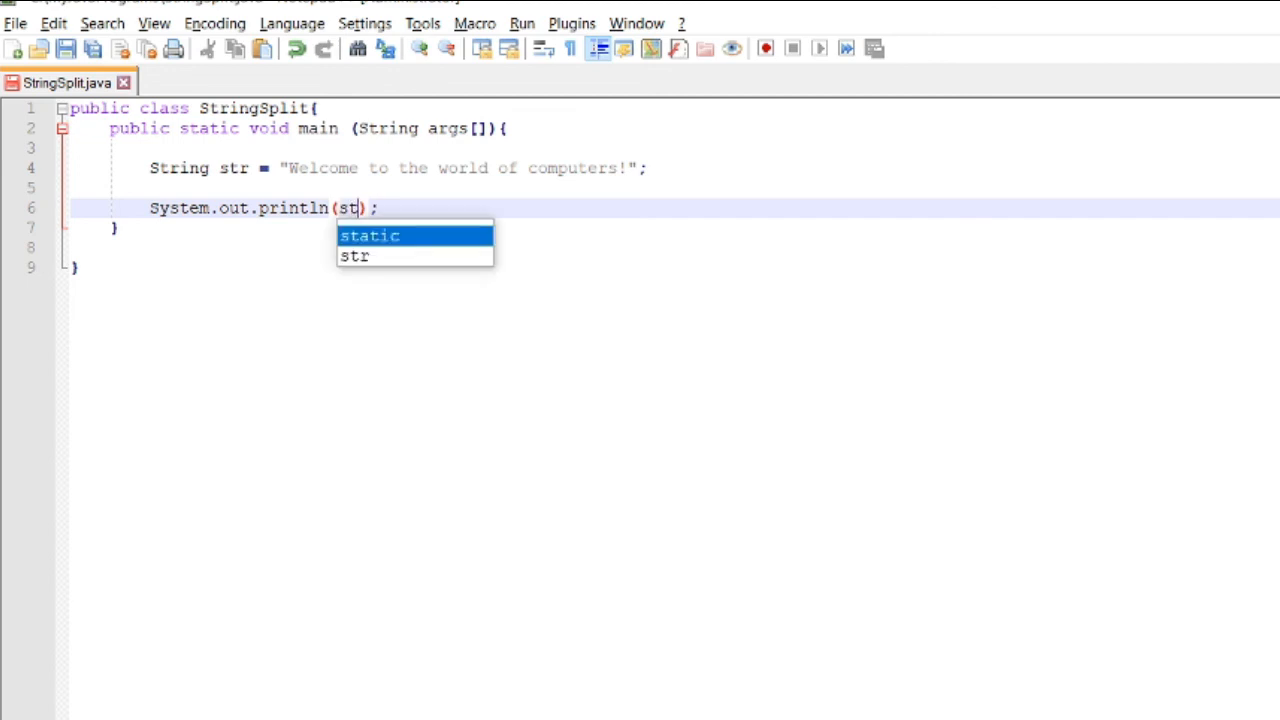
text(r.substring()
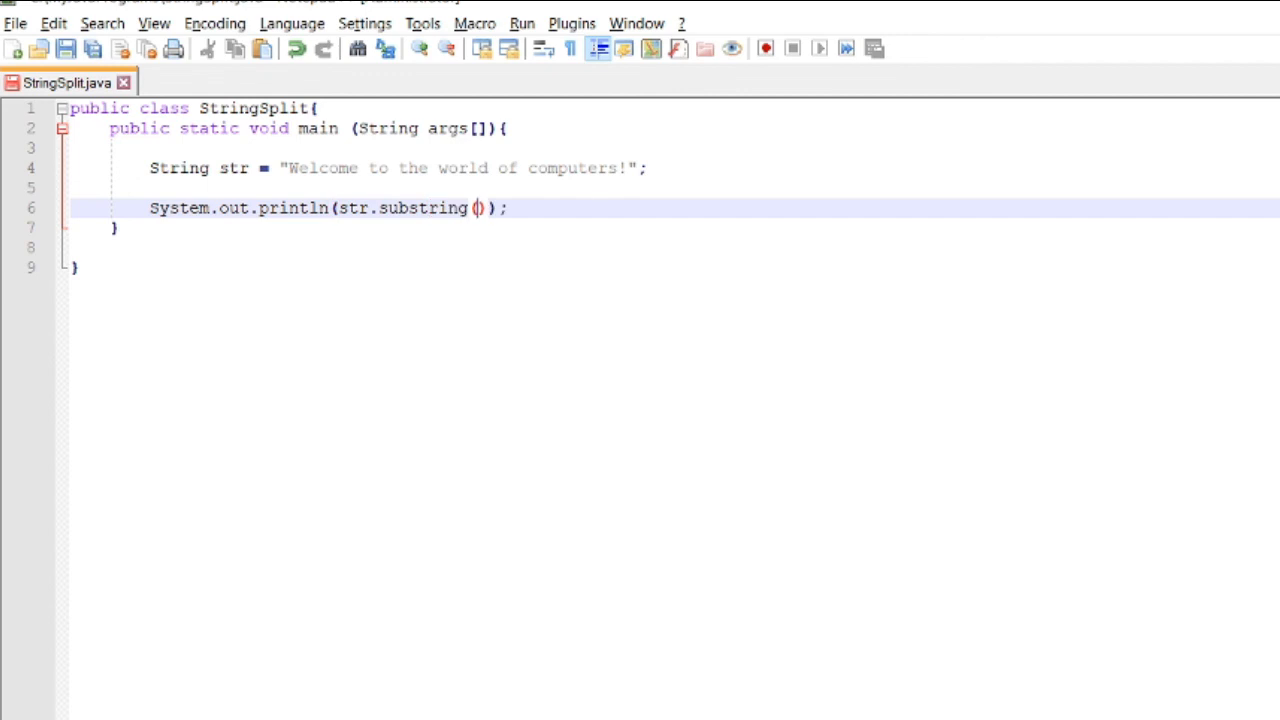
text(5,)
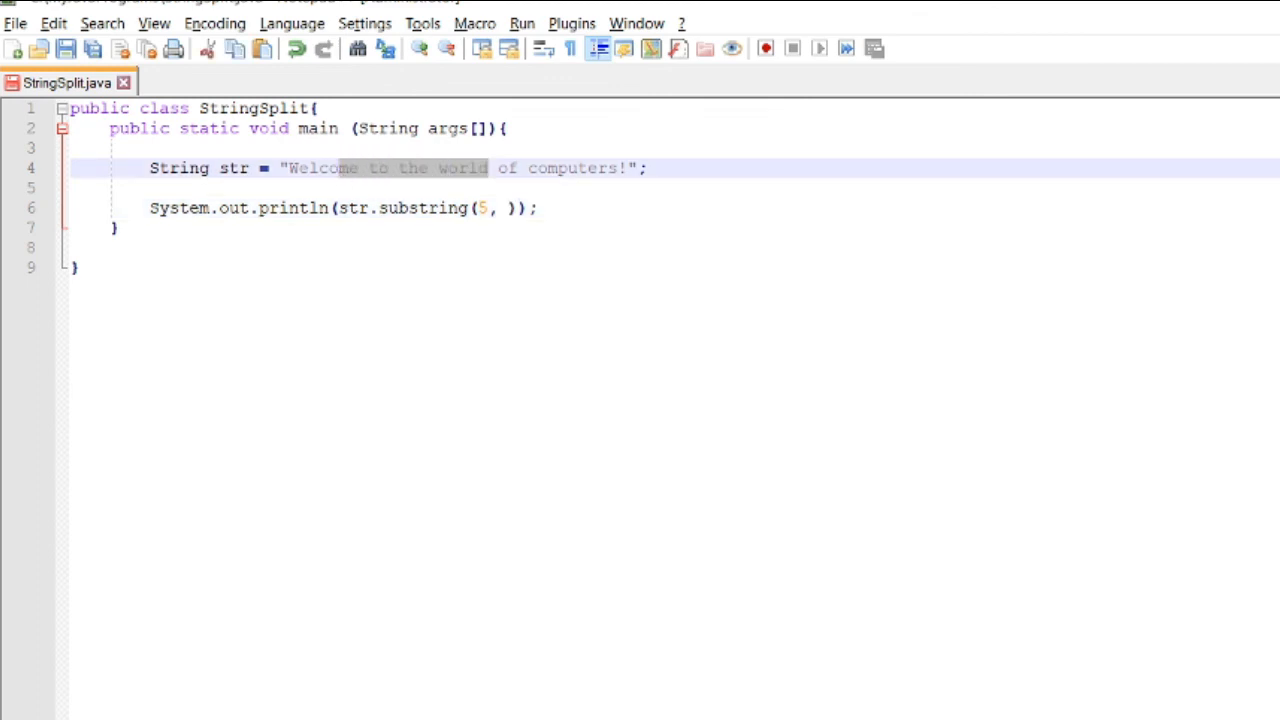
text(21)
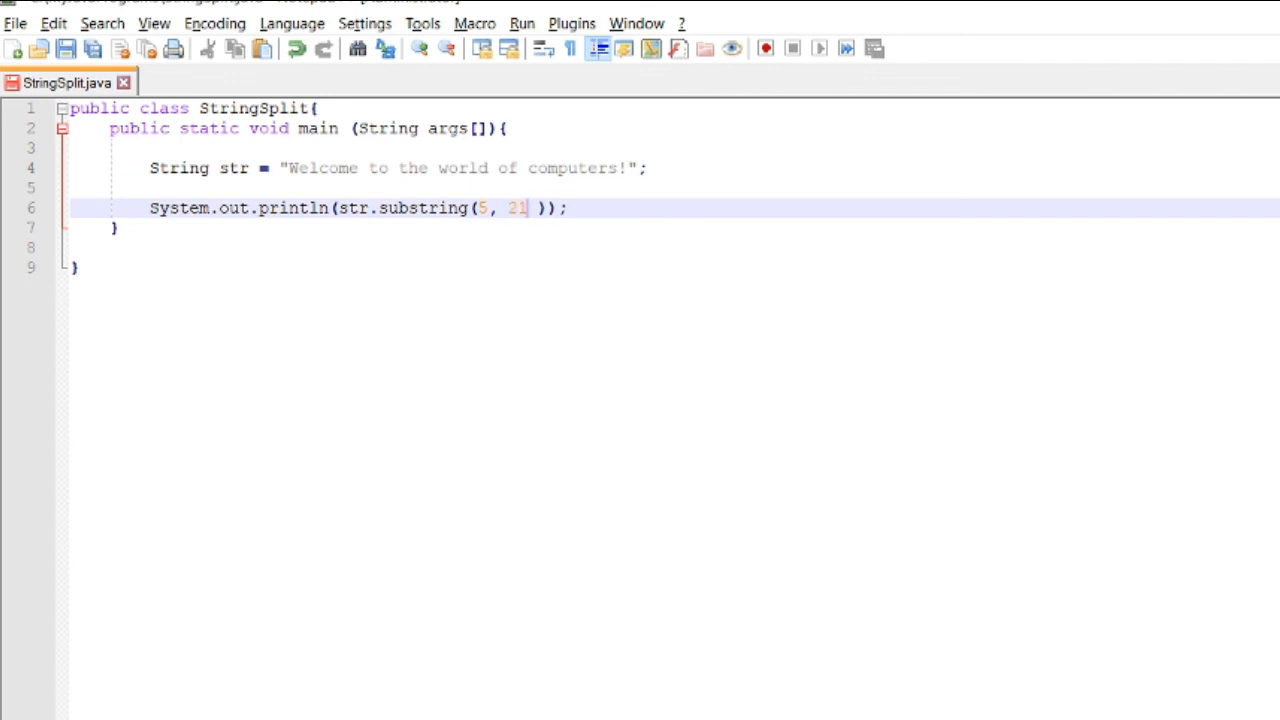
key(Backspace)
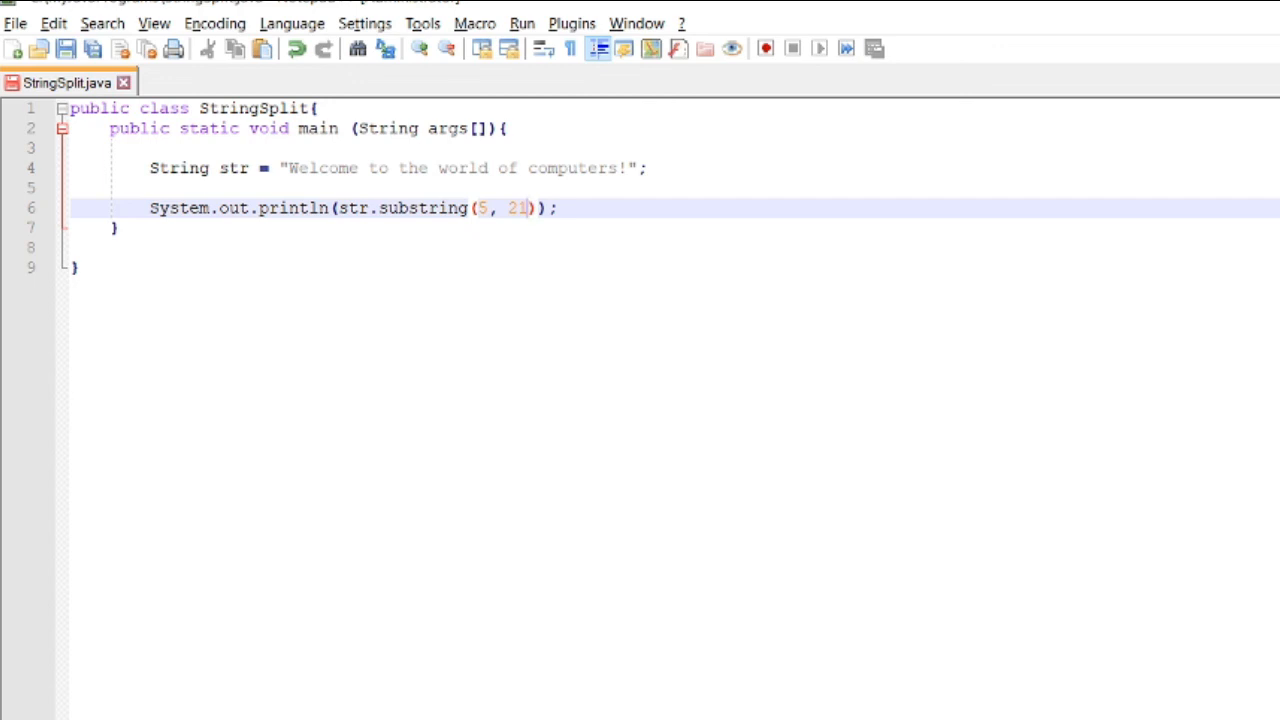
key(Backspace)
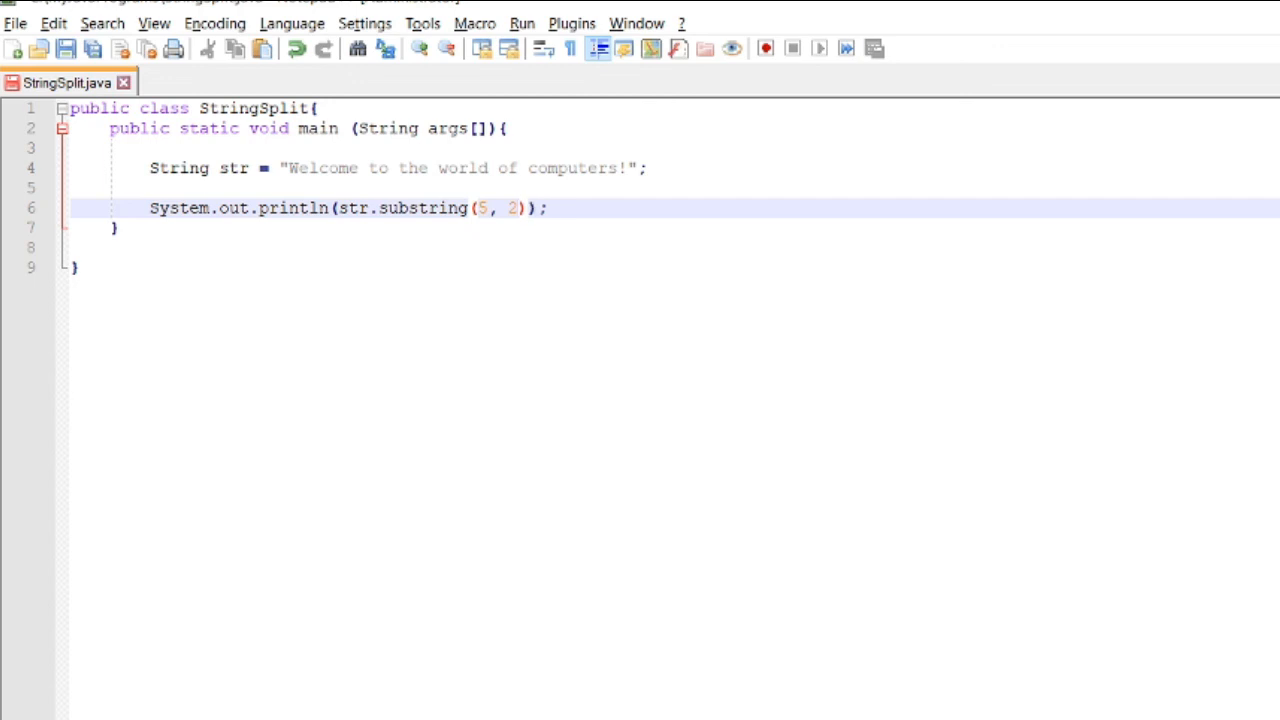